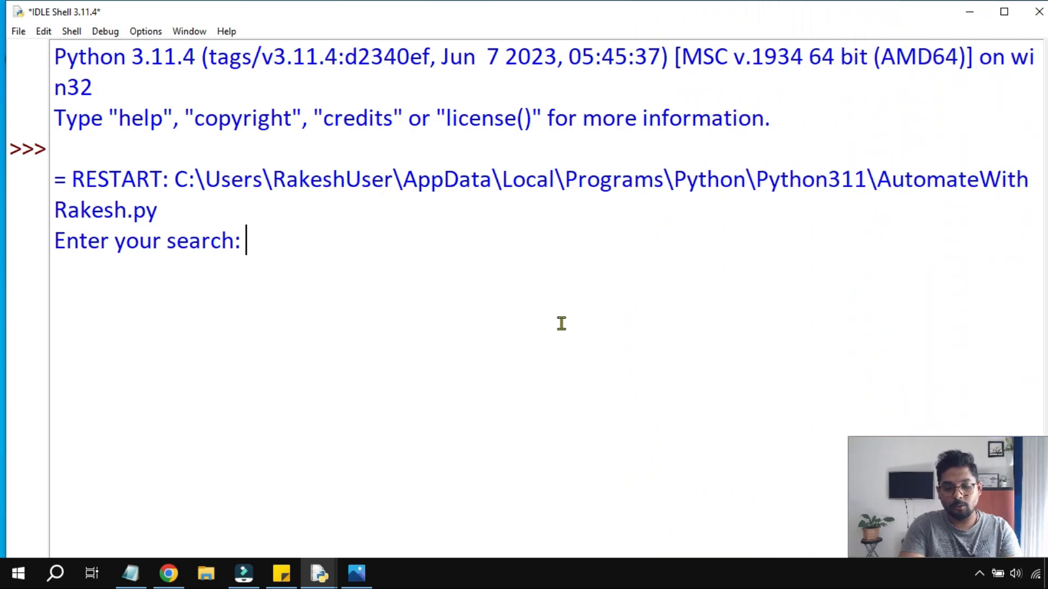
Enter python at the running script's 'Enter your search:' prompt in the IDLE Shell
{"action": "type", "text": "python"}
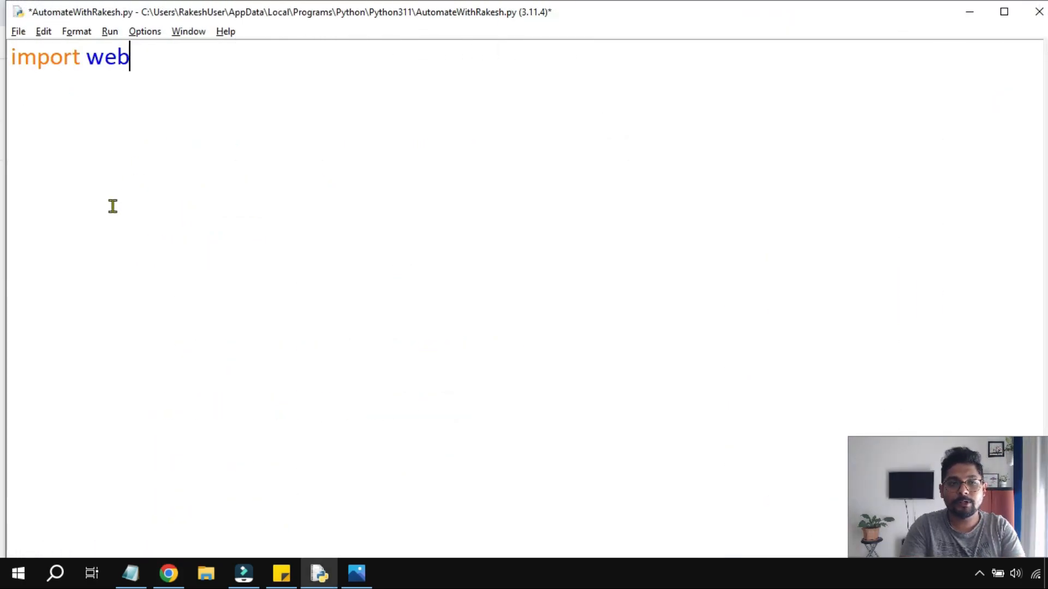
Add import webbrowser and A=input('Enter a search string:') to AutomateWithRakesh.py
{"action": "type", "text": "browser"}
{"action": "left_click", "coordinate": [524, 86]}
{"action": "type", "text": "A"}
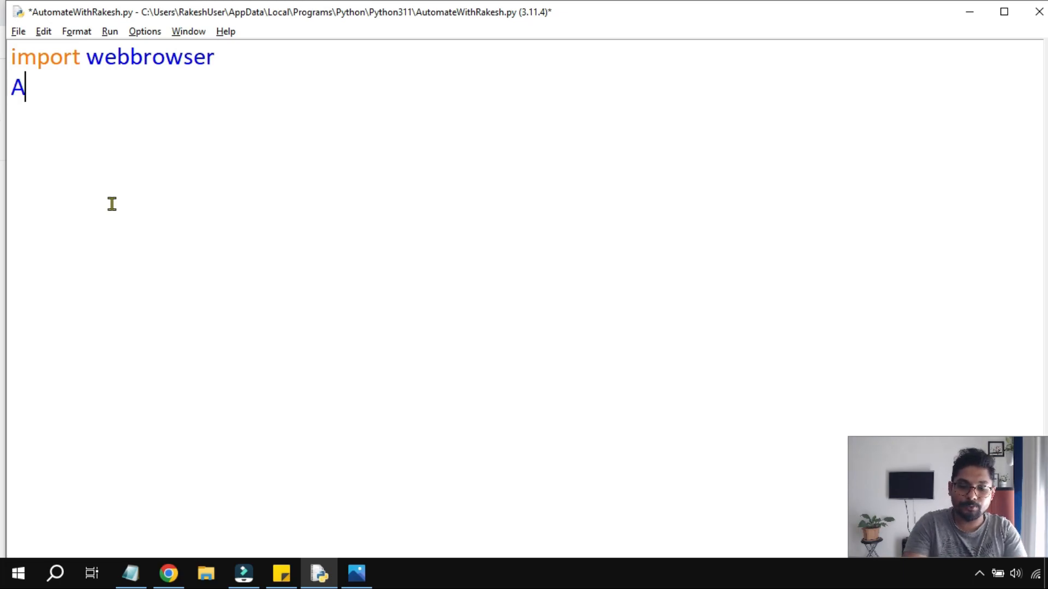
{"action": "type", "text": "=input"}
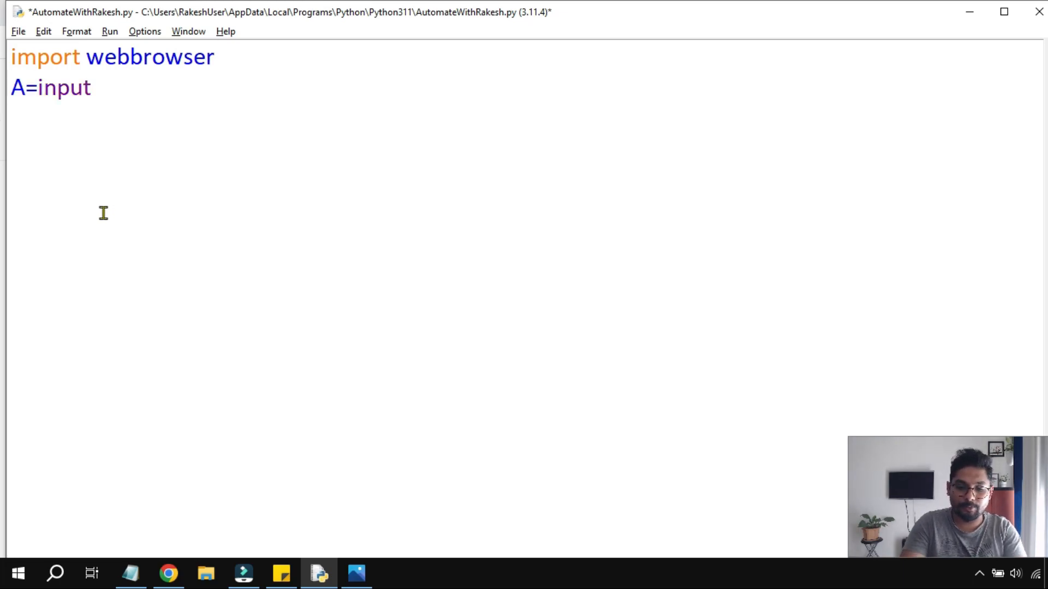
{"action": "type", "text": "()"}
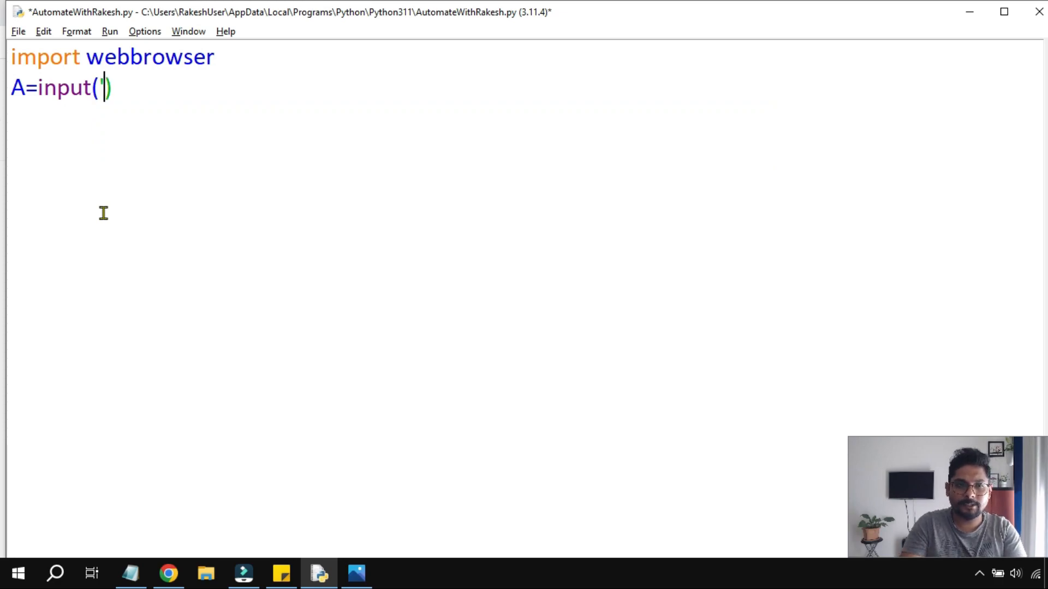
{"action": "type", "text": "'Enter a s"}
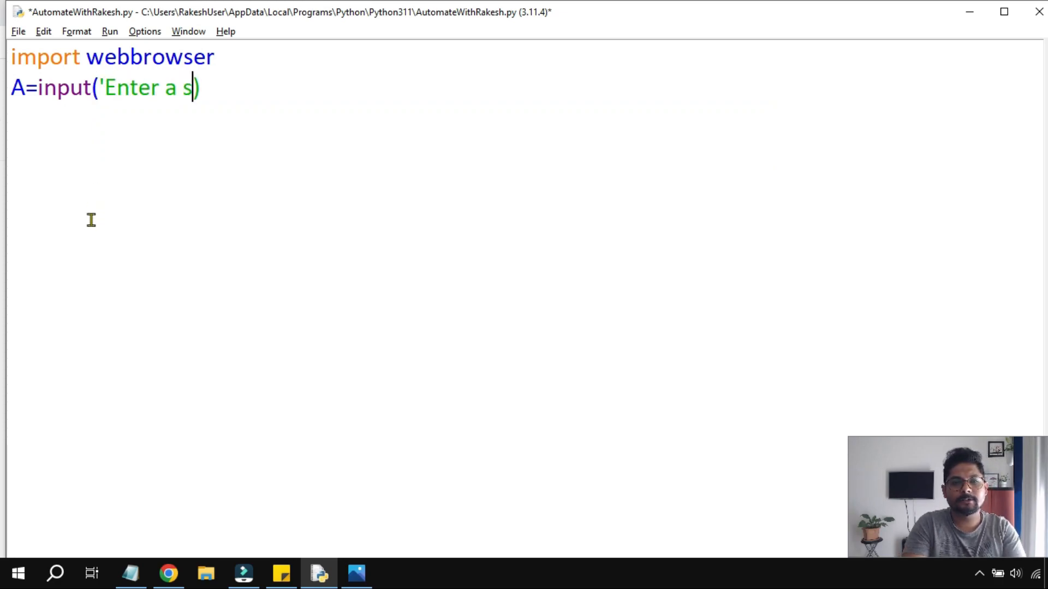
{"action": "type", "text": "earch string"}
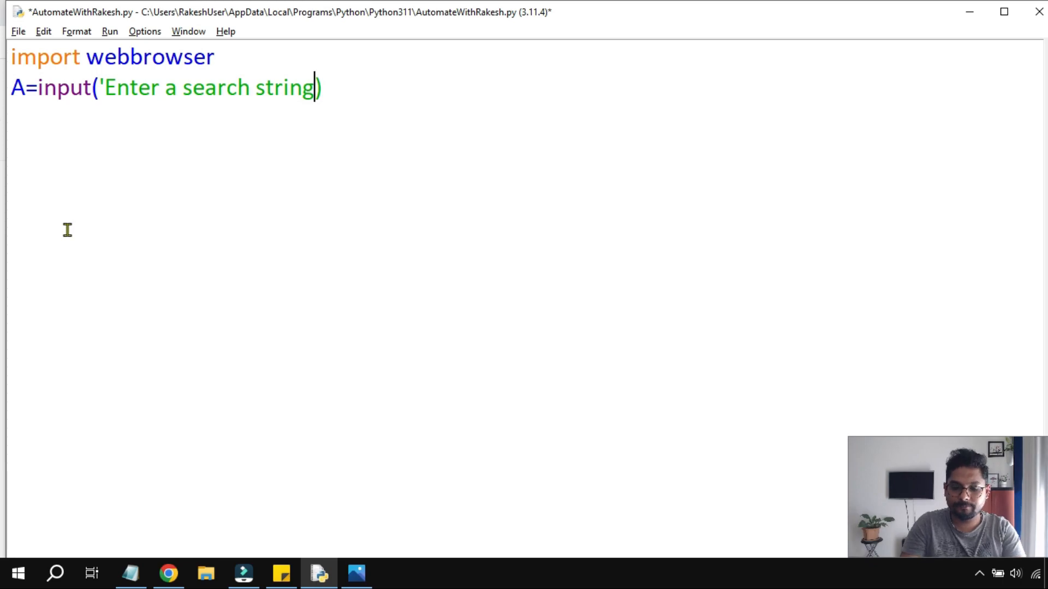
{"action": "type", "text": ":"}
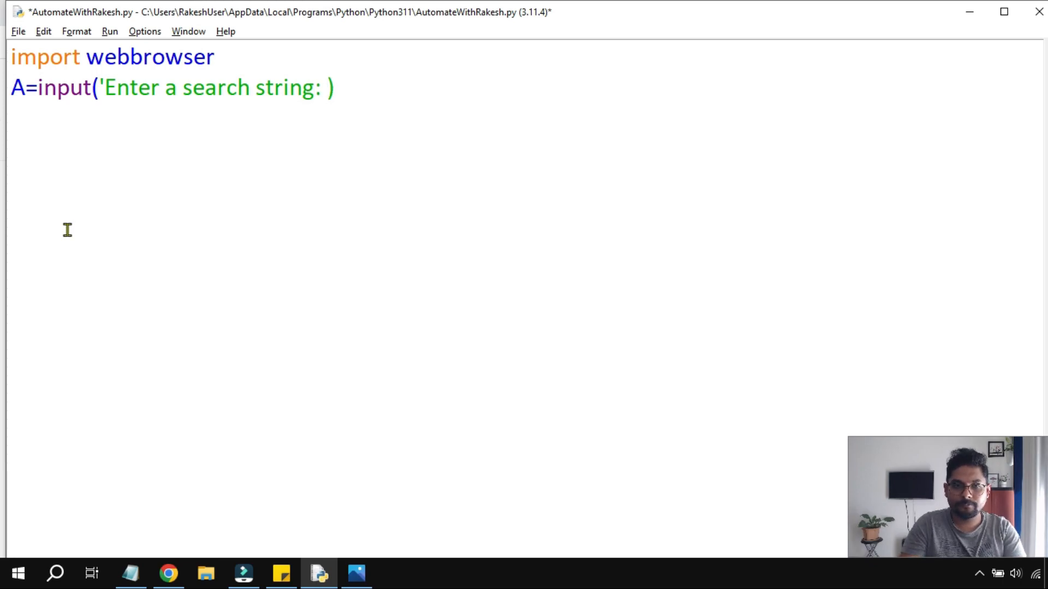
{"action": "type", "text": "'"}
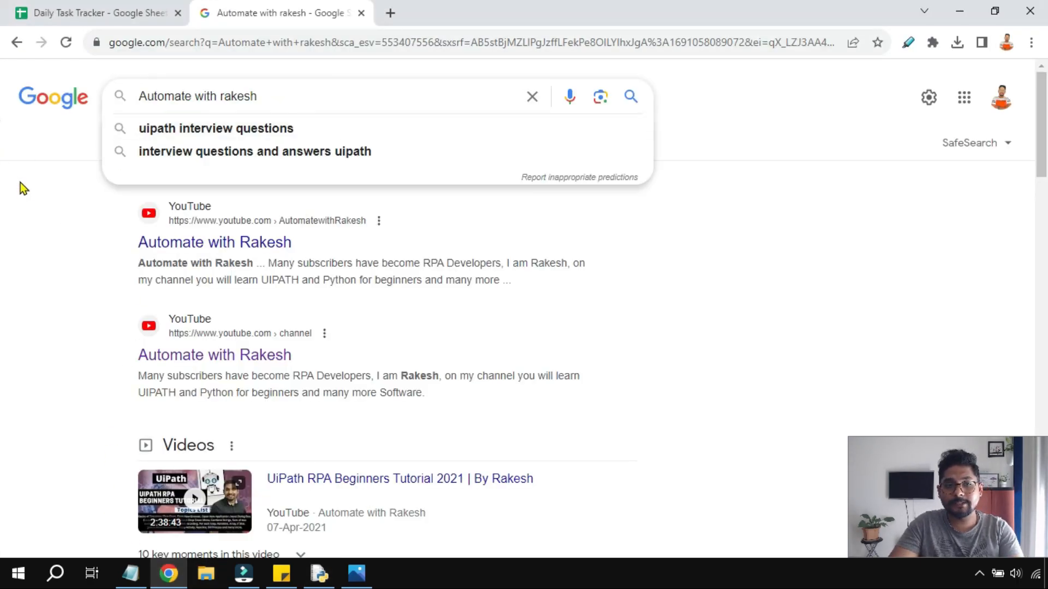
Copy Chrome's results address through q=Automate+with+rakesh from the address bar
{"action": "left_click", "coordinate": [277, 109]}
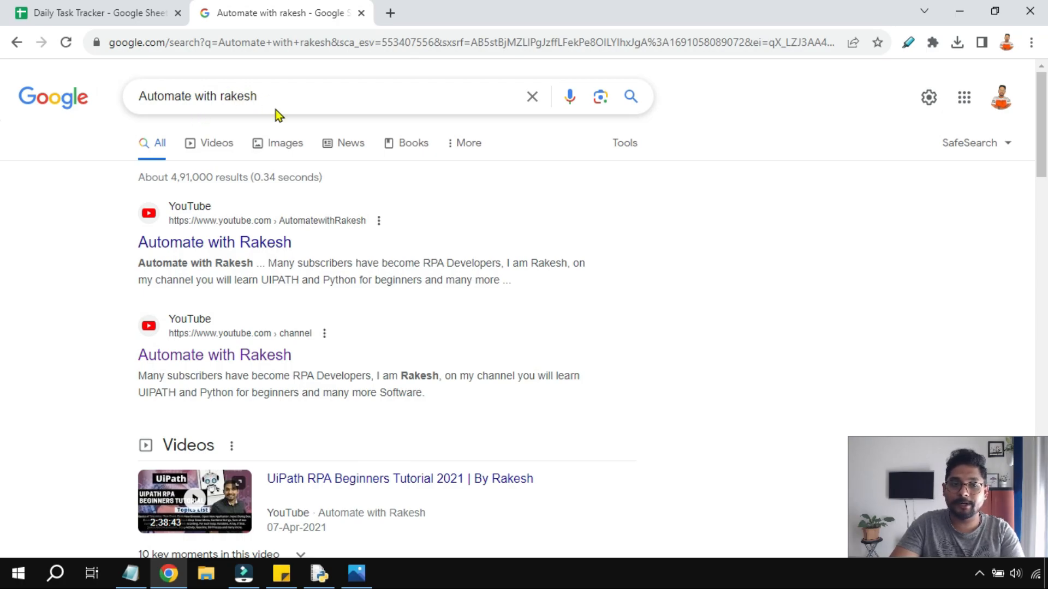
{"action": "mouse_move", "coordinate": [274, 197]}
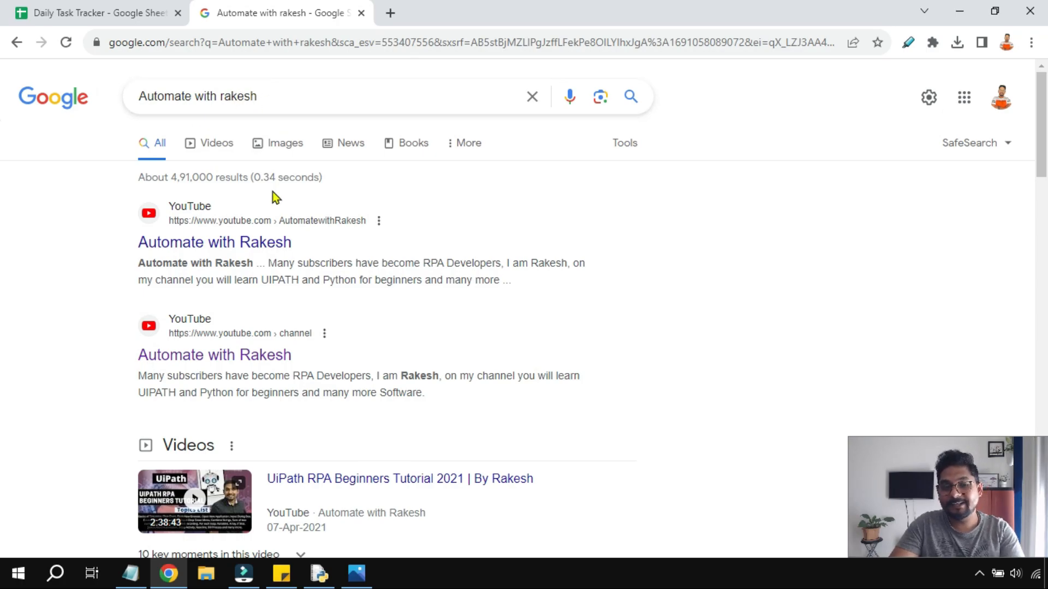
{"action": "mouse_move", "coordinate": [252, 245]}
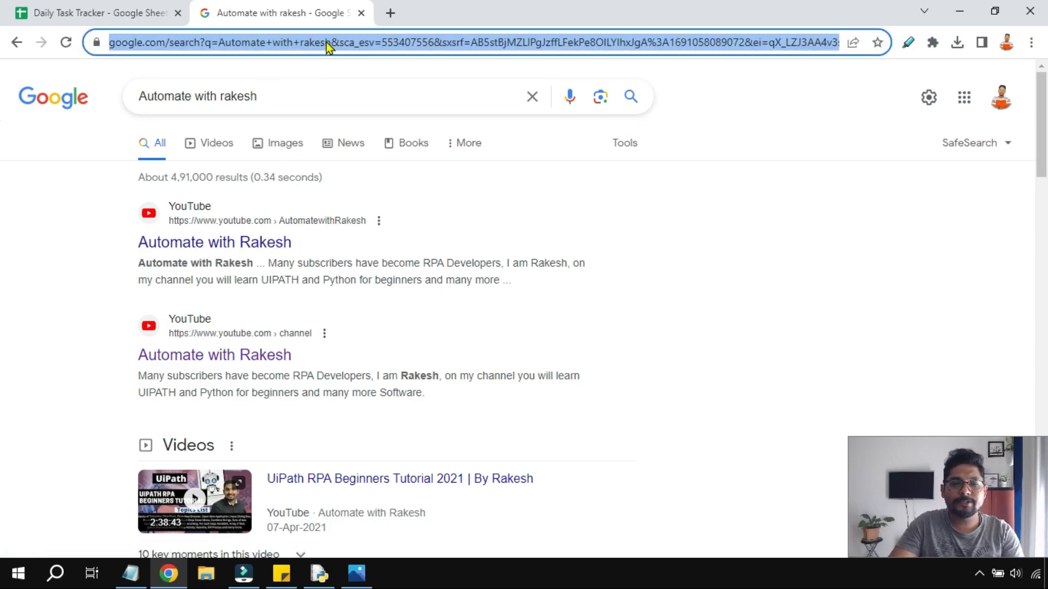
{"action": "left_click", "coordinate": [392, 42]}
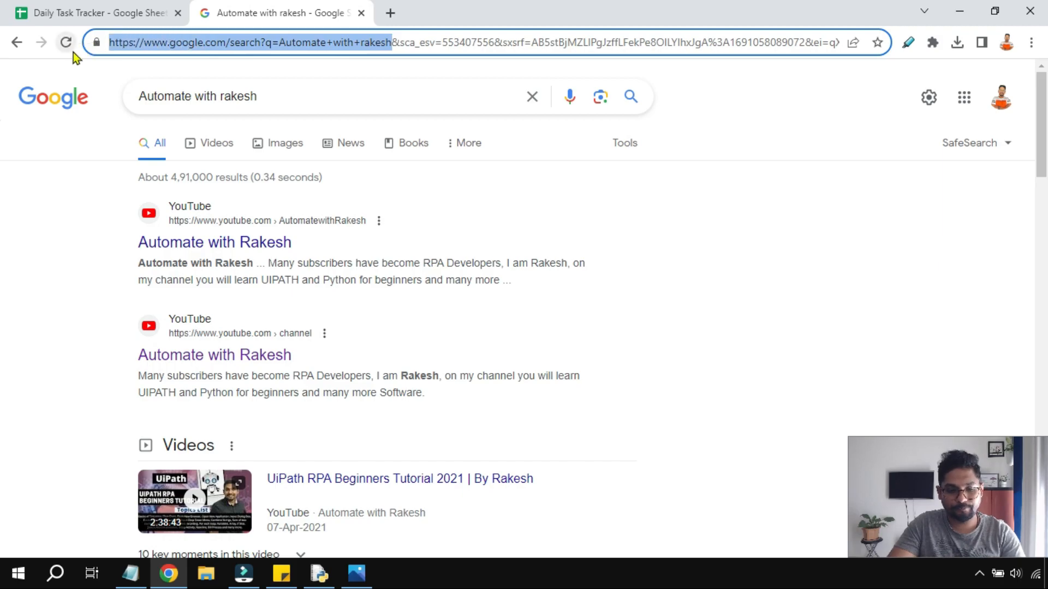
{"action": "left_click", "coordinate": [318, 570]}
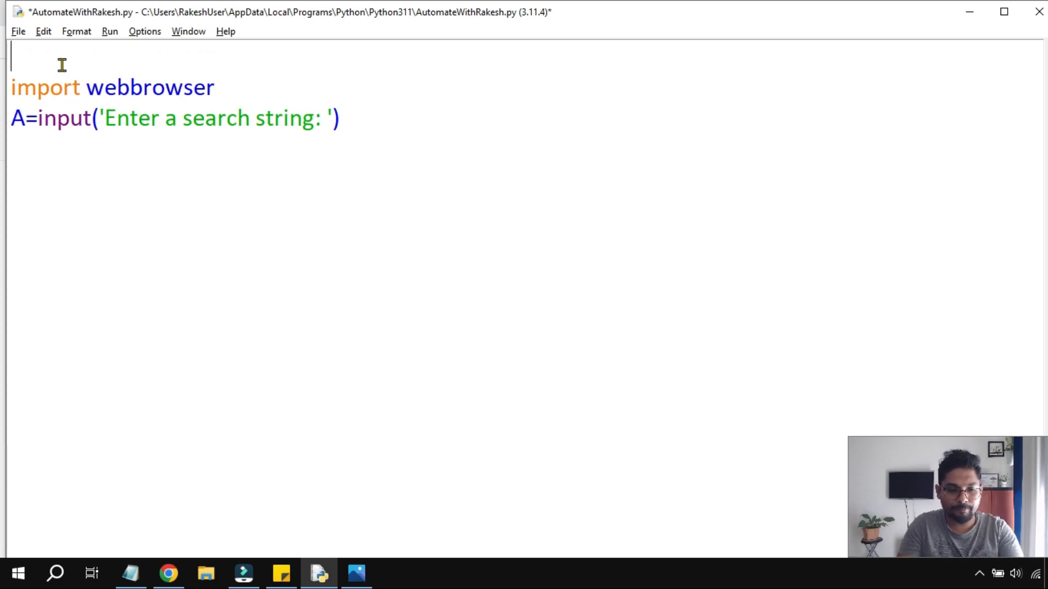
{"action": "type", "text": "# https://www.google.com/search?q=Automate+with+rakesh"}
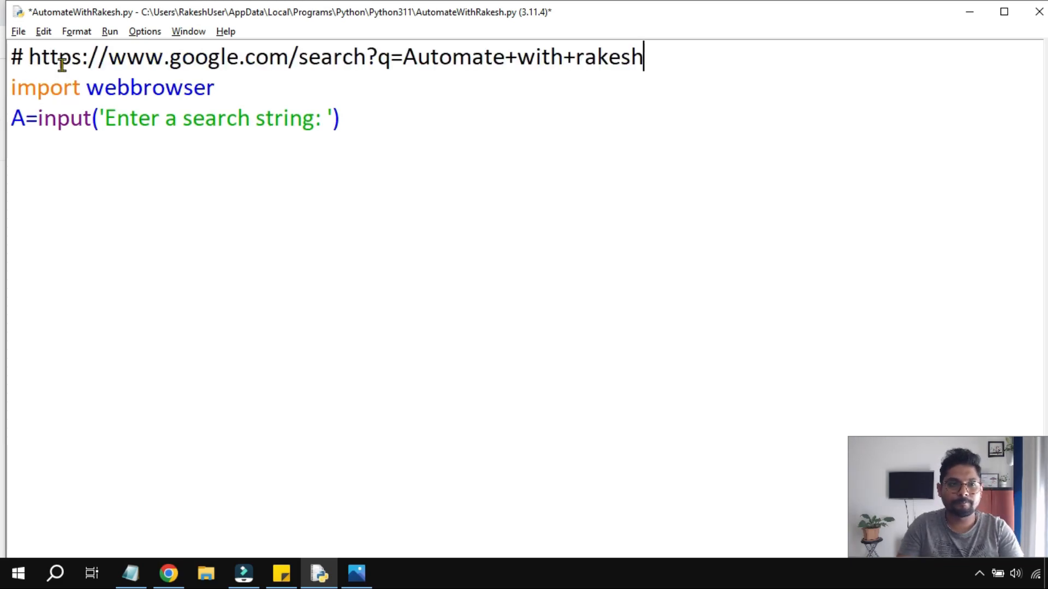
{"action": "left_click", "coordinate": [404, 59]}
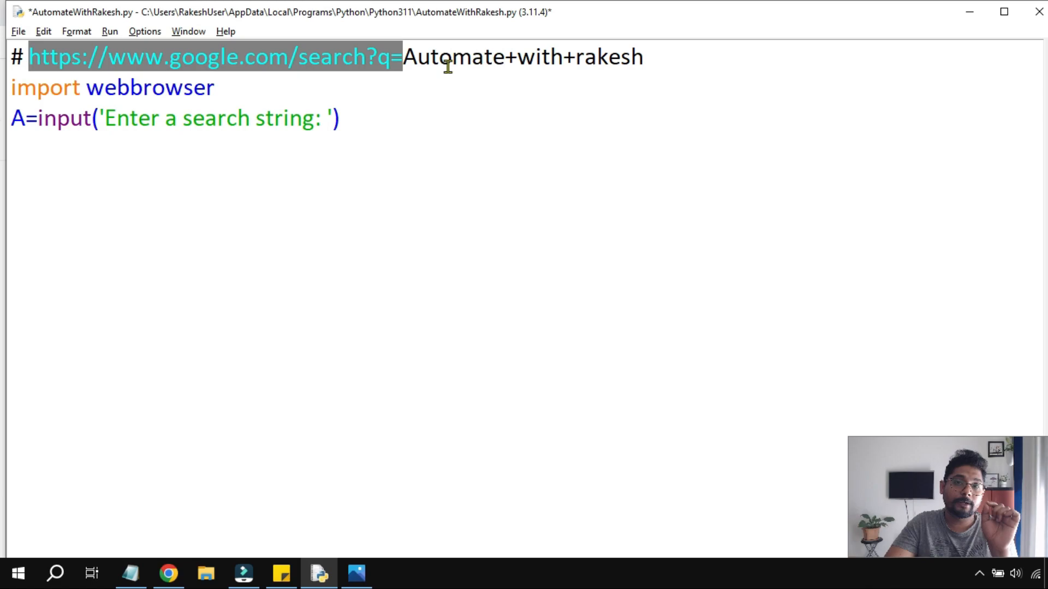
{"action": "left_click", "coordinate": [405, 58]}
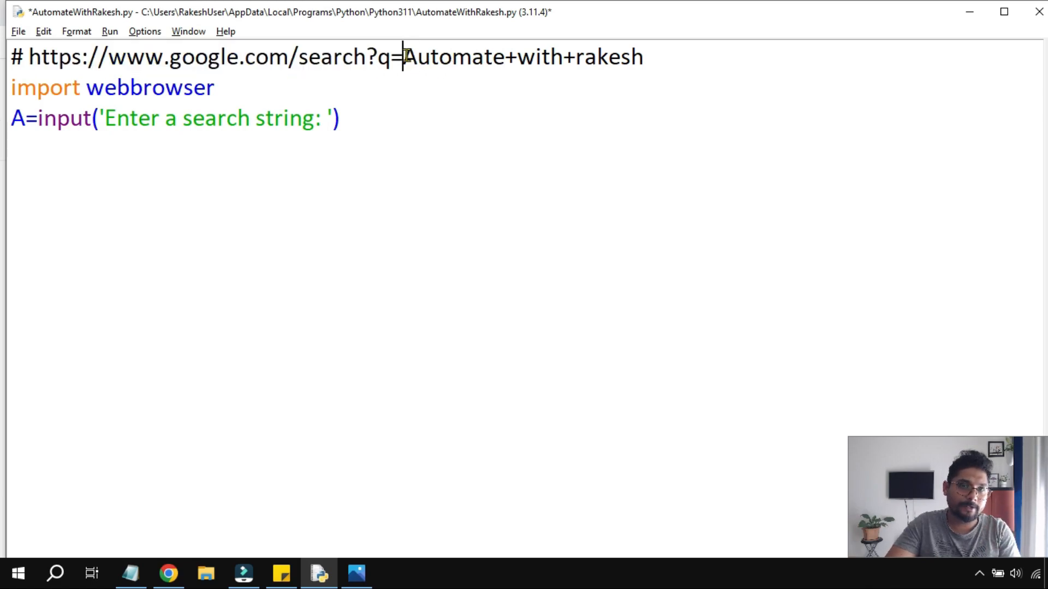
{"action": "double_click", "coordinate": [452, 56]}
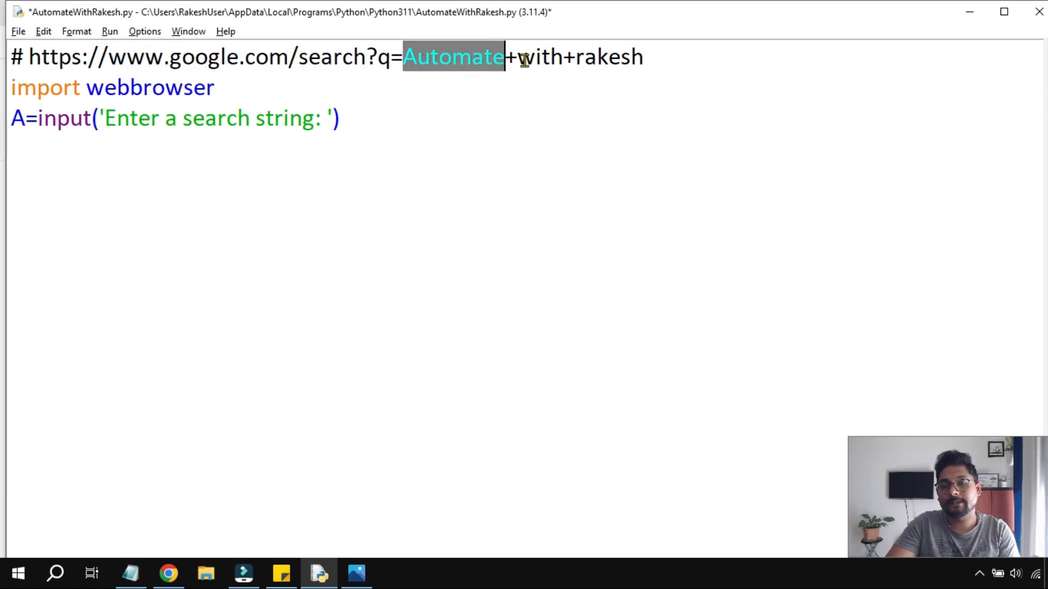
{"action": "double_click", "coordinate": [539, 57]}
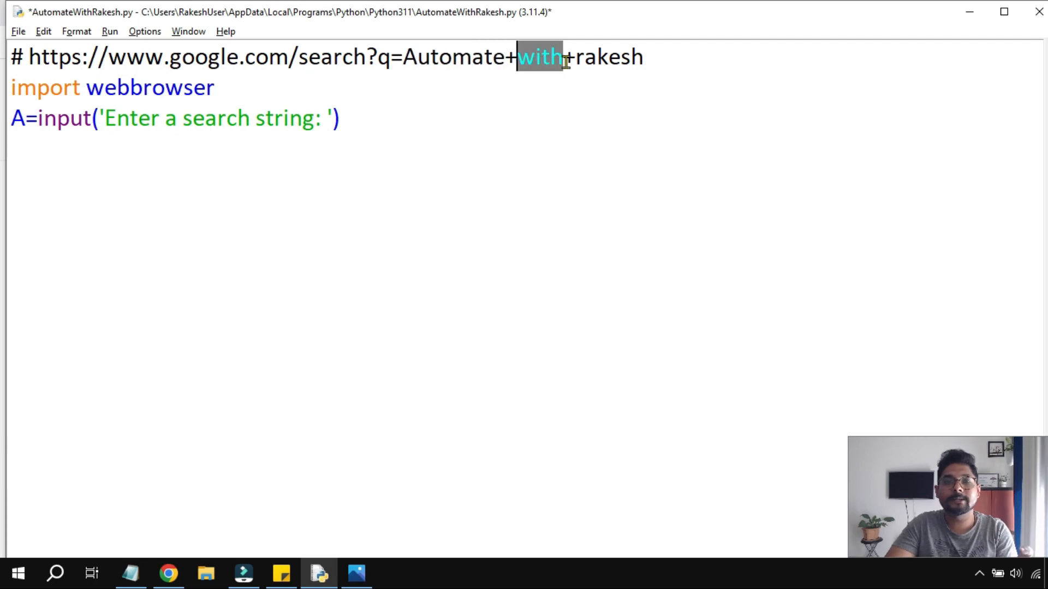
{"action": "double_click", "coordinate": [611, 71]}
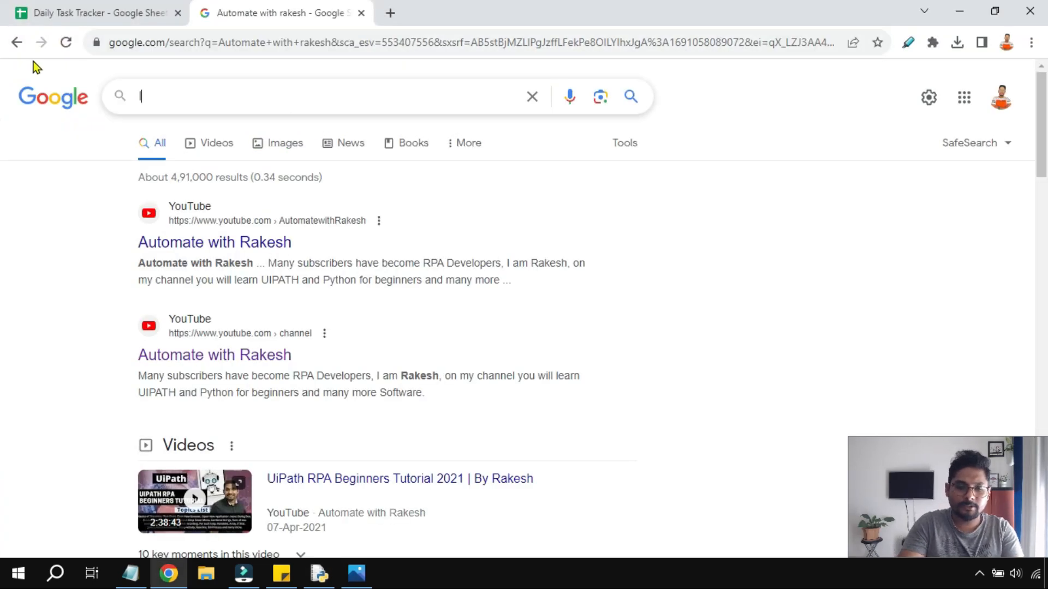
Search Google for learn python and select the learn+python part of the address
{"action": "type", "text": "learn python"}
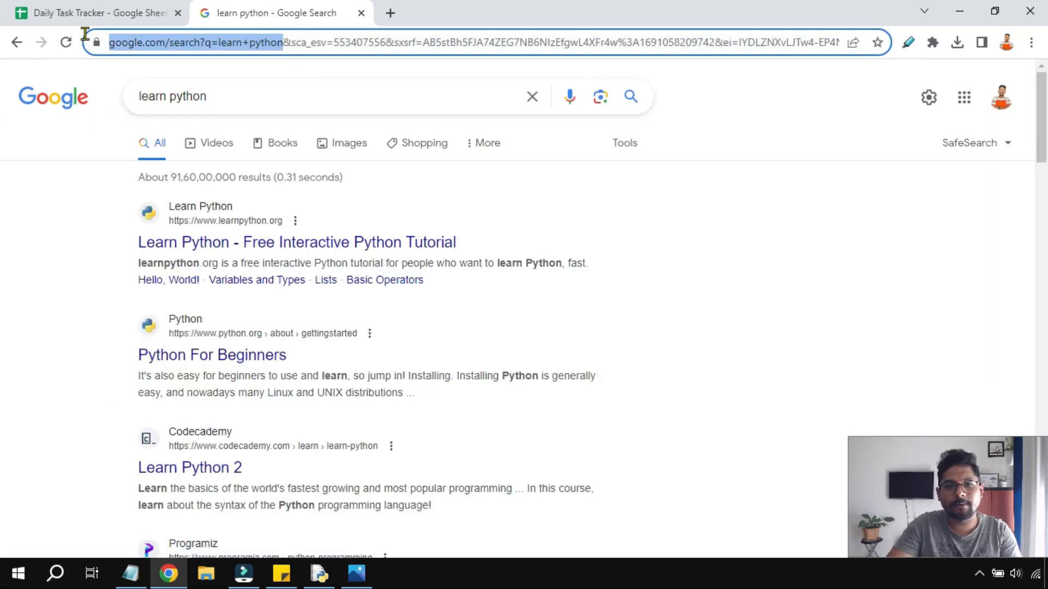
{"action": "left_click", "coordinate": [317, 574]}
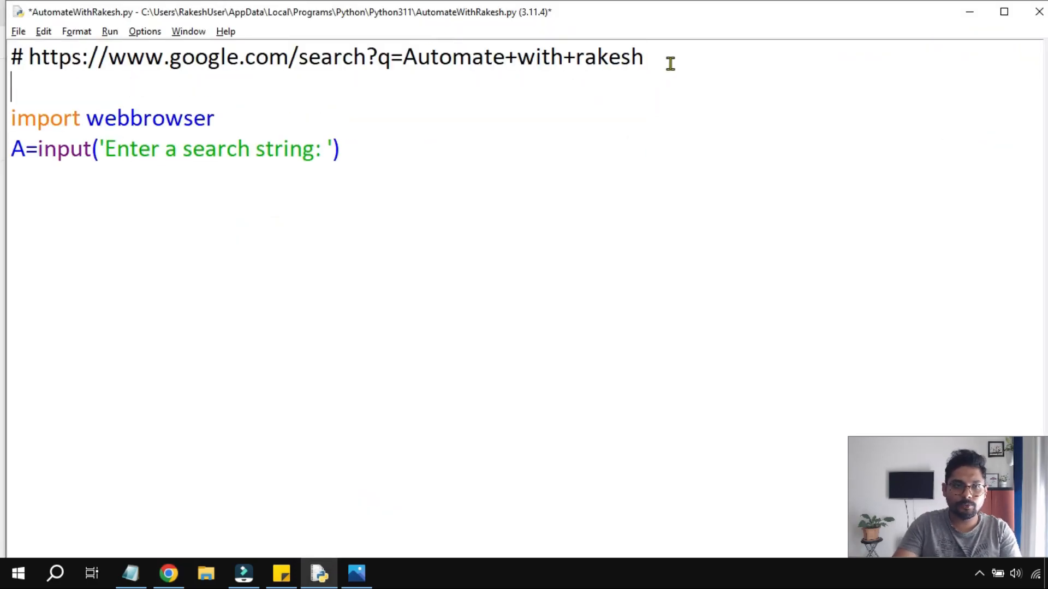
{"action": "type", "text": "#"}
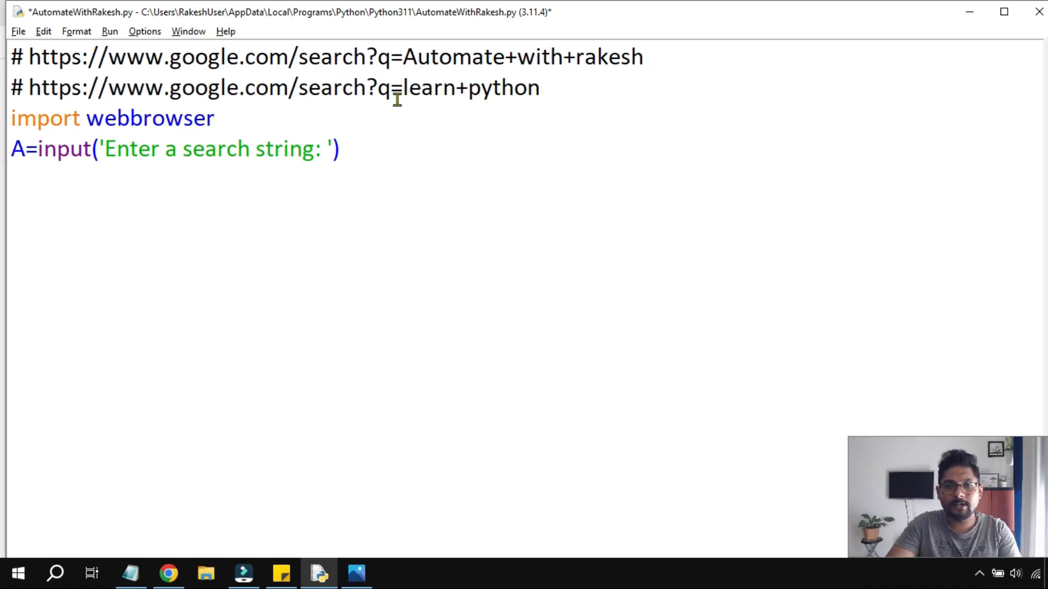
{"action": "left_click_drag", "start_coordinate": [28, 88], "coordinate": [402, 87]}
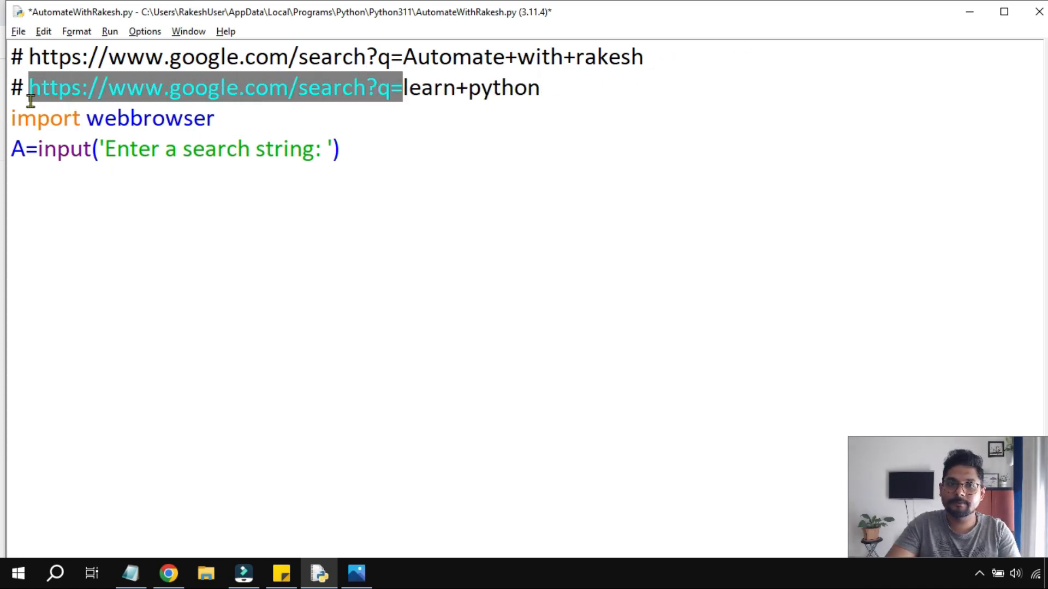
{"action": "left_click", "coordinate": [514, 88]}
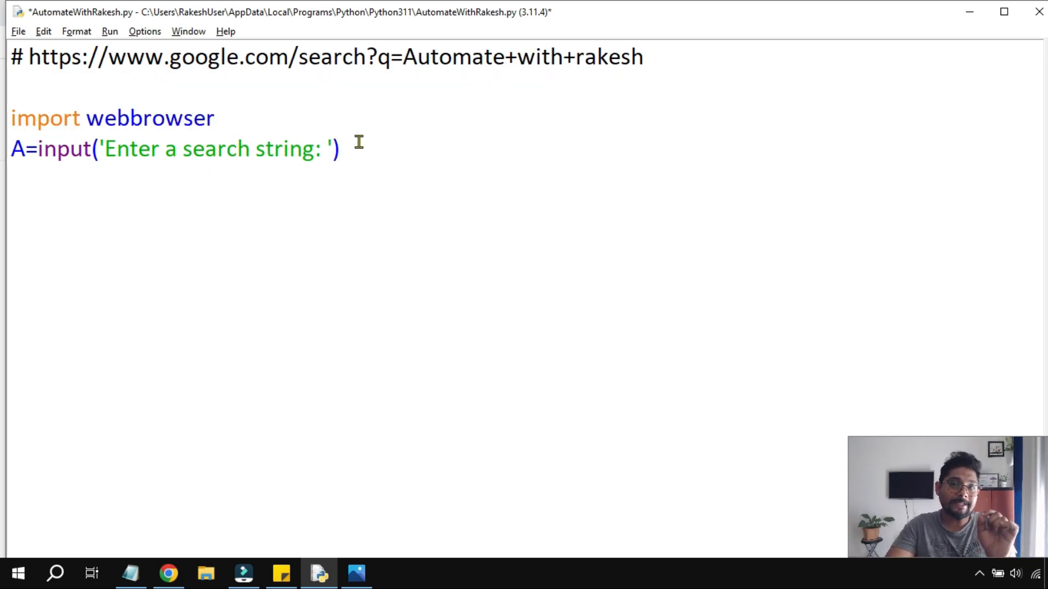
Add B=A.split() and print(B) below the input line
{"action": "type", "text": "B"}
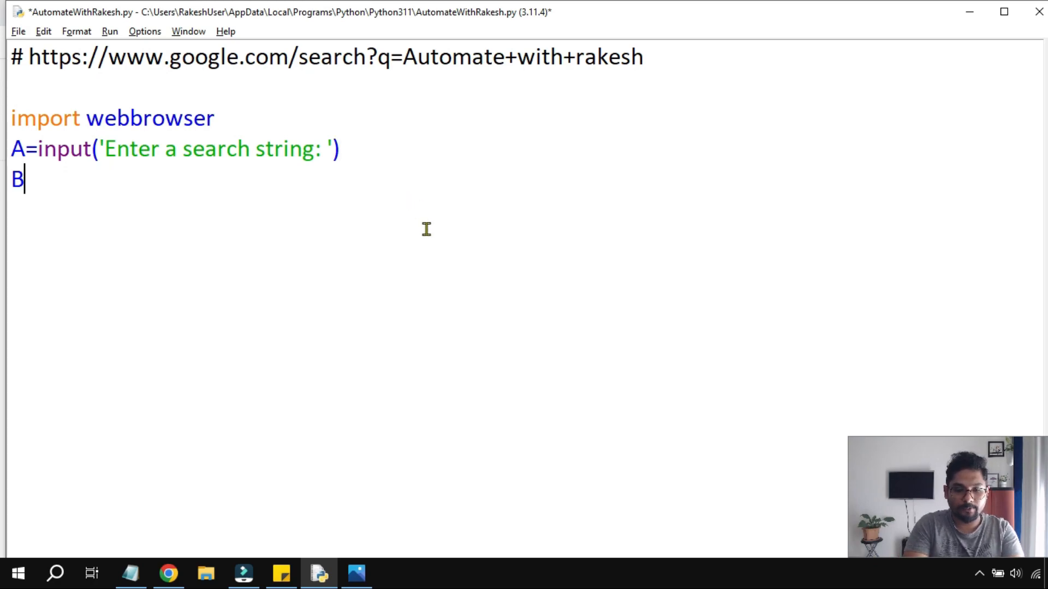
{"action": "type", "text": "="}
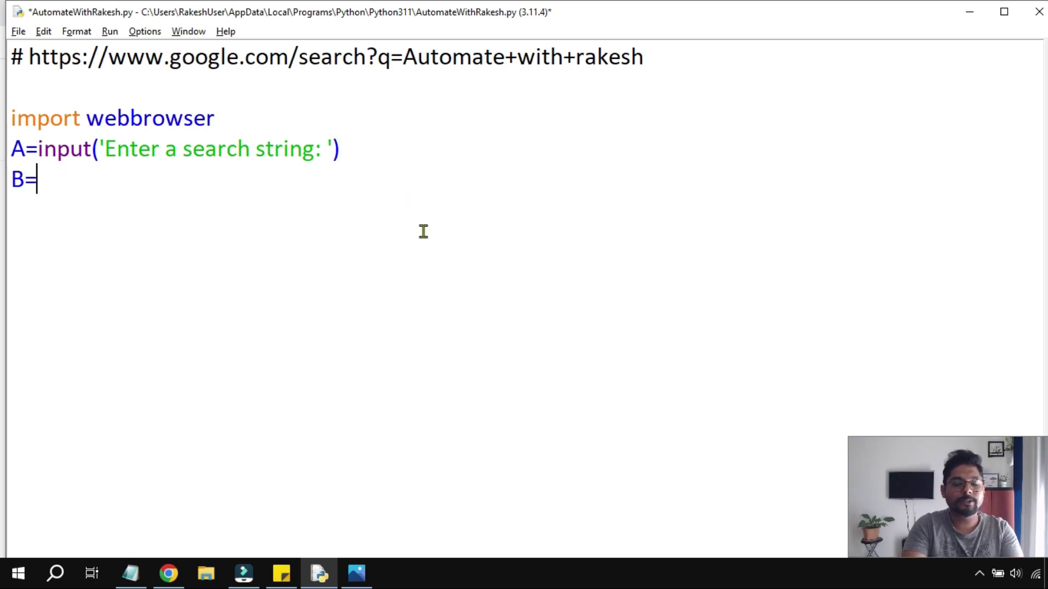
{"action": "type", "text": "A.s"}
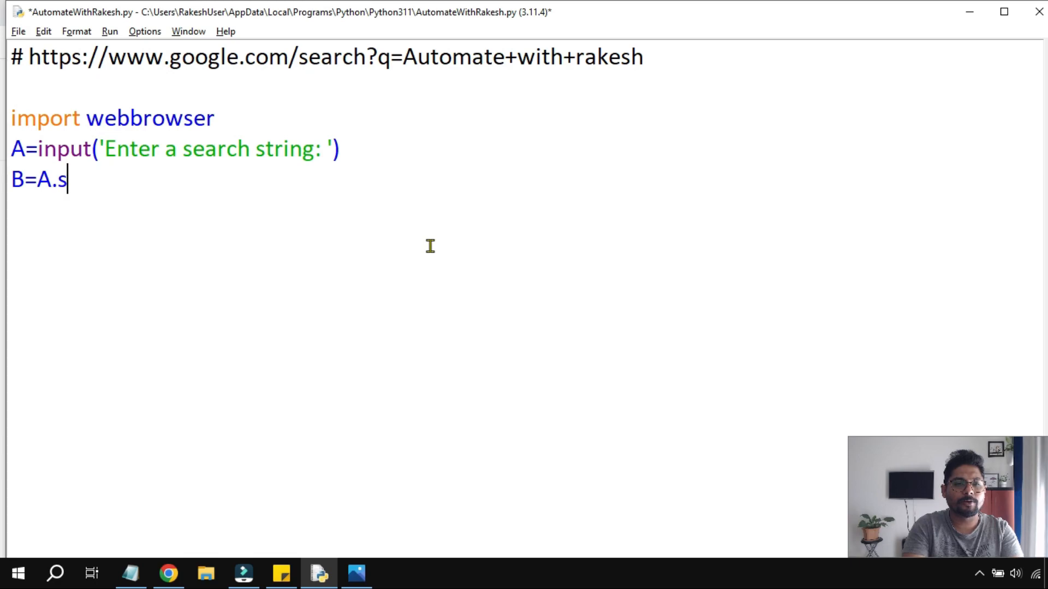
{"action": "type", "text": "plit"}
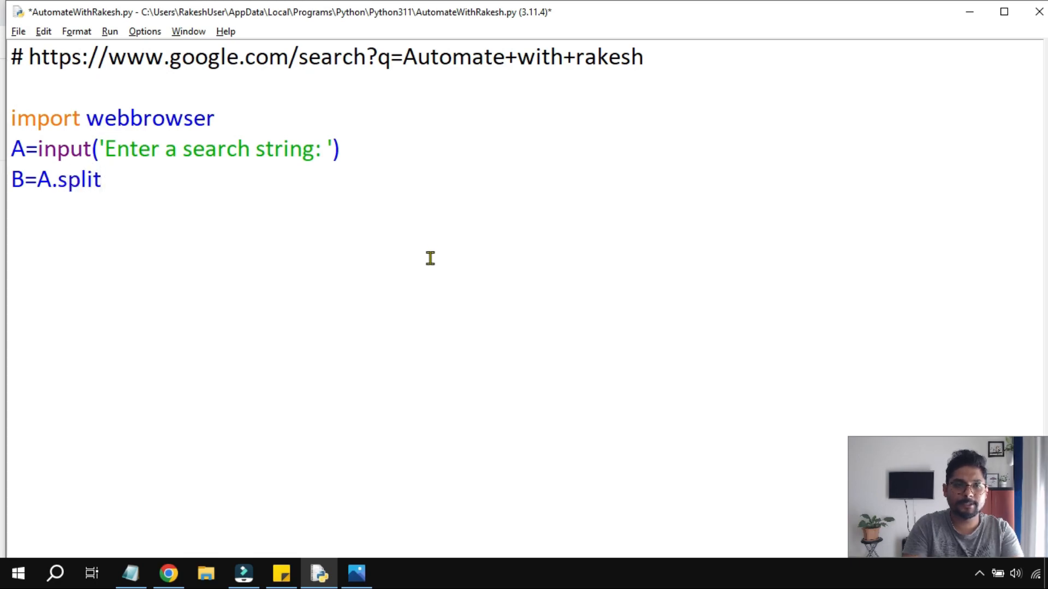
{"action": "type", "text": "()"}
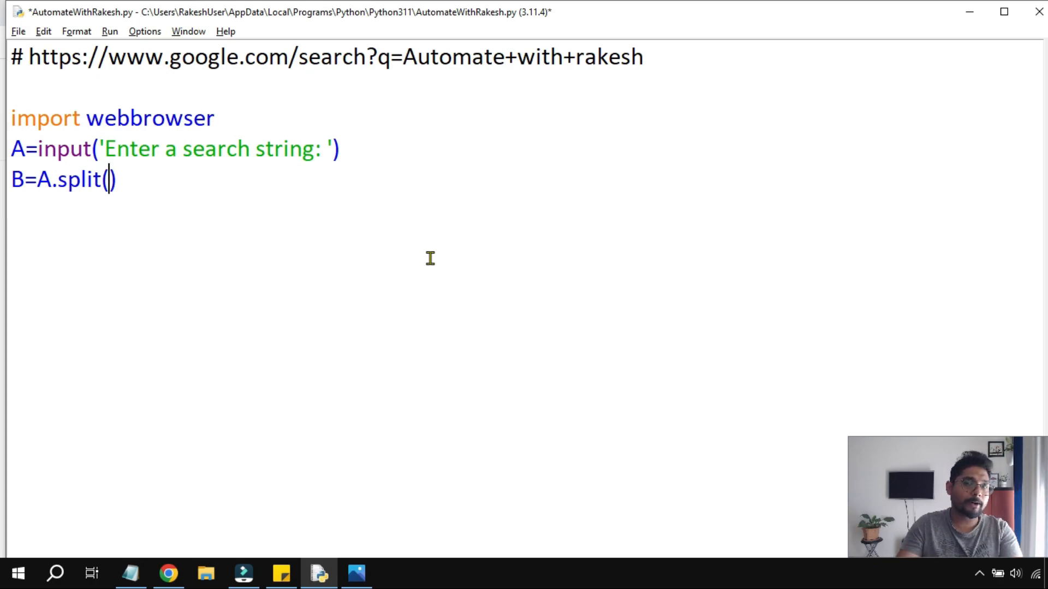
{"action": "mouse_move", "coordinate": [359, 166]}
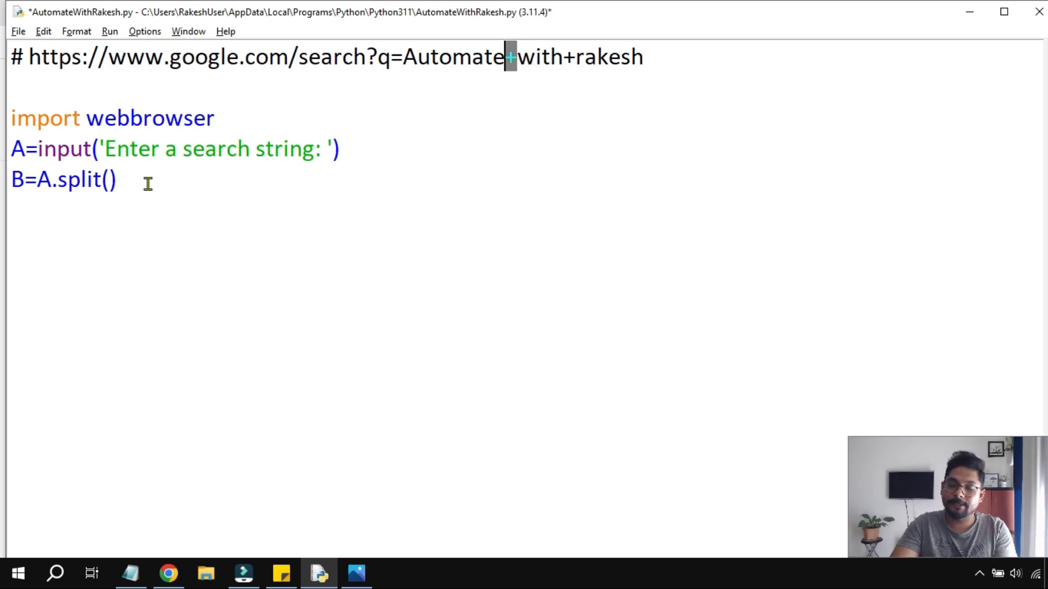
{"action": "type", "text": "prin"}
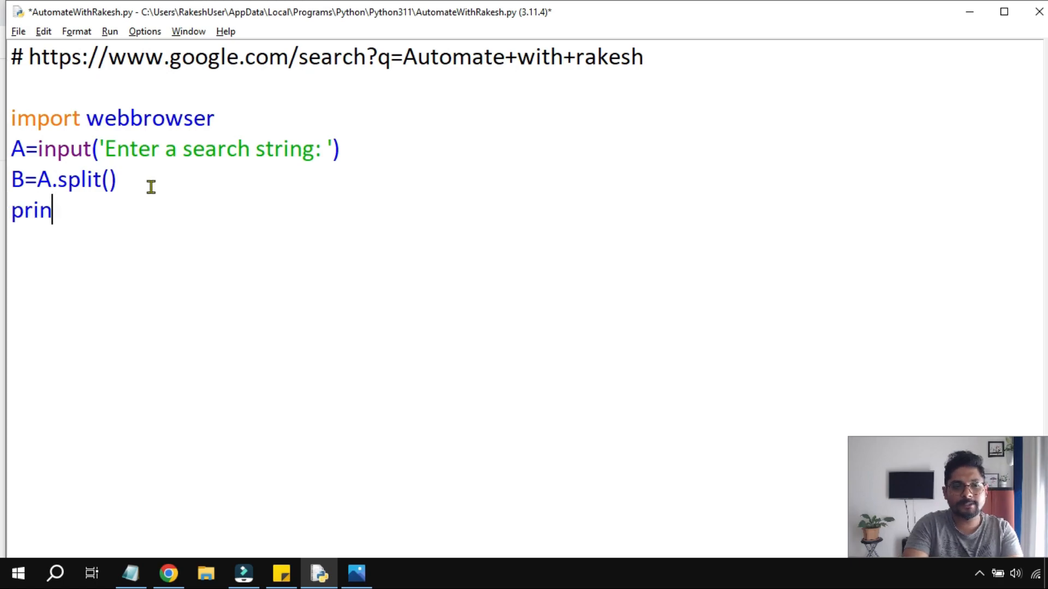
{"action": "type", "text": "()"}
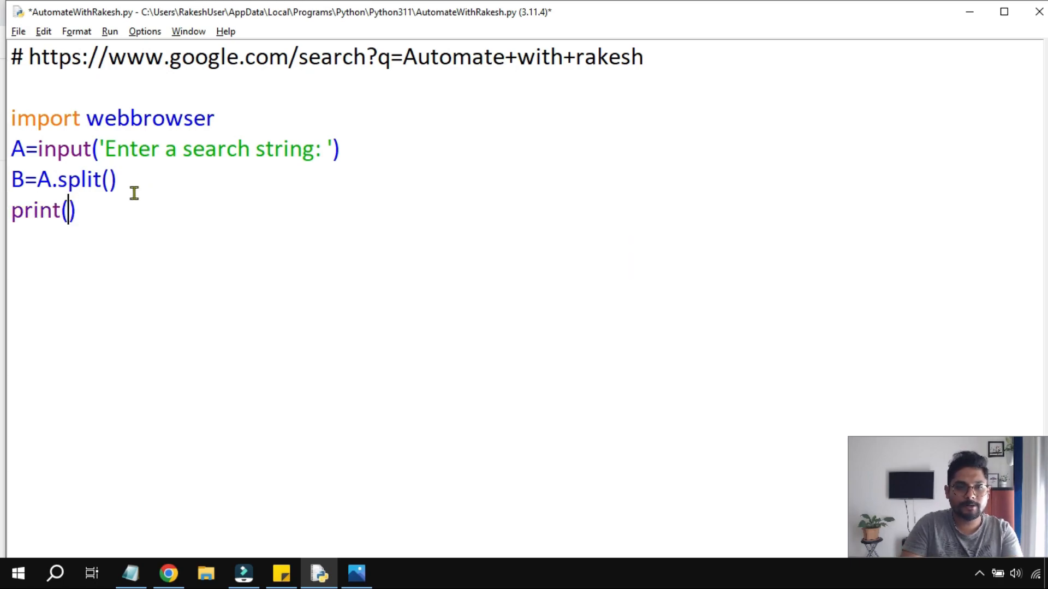
{"action": "type", "text": "B"}
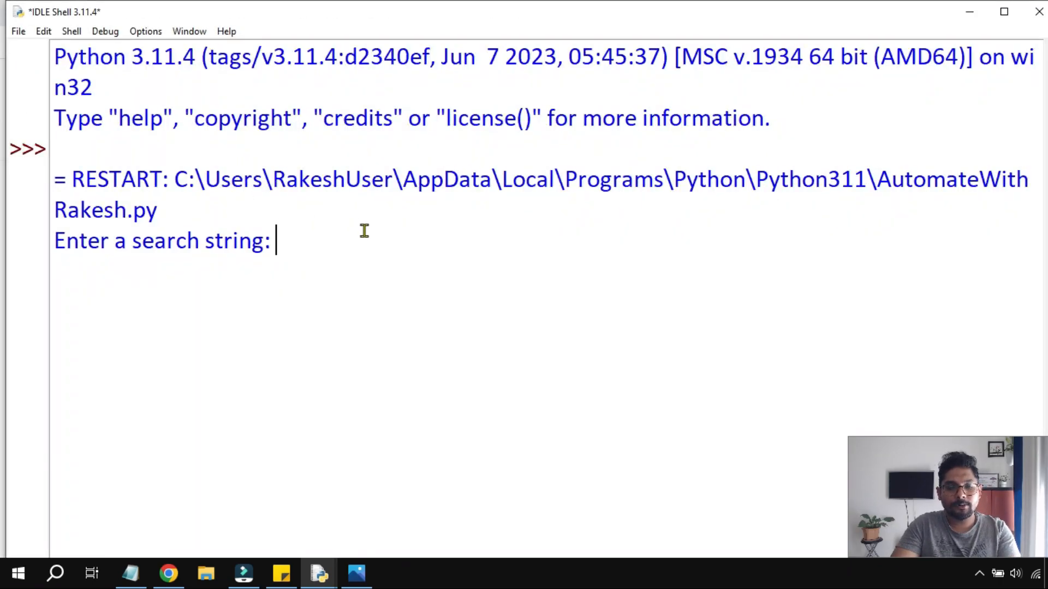
Enter 'Automate with Rakesh' and highlight Automate in the printed word list
{"action": "type", "text": "Aut"}
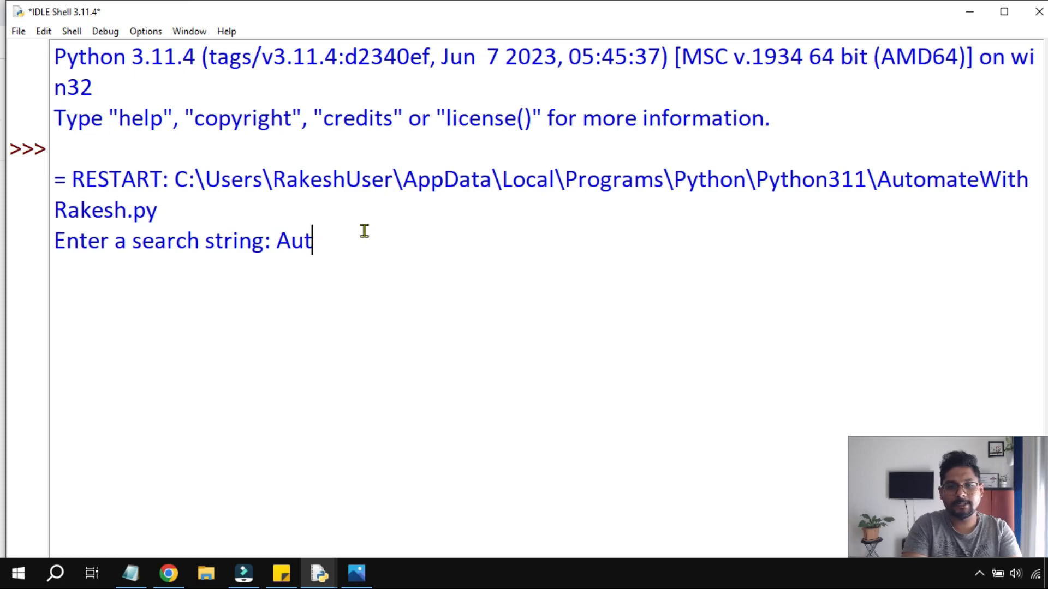
{"action": "type", "text": "omate with"}
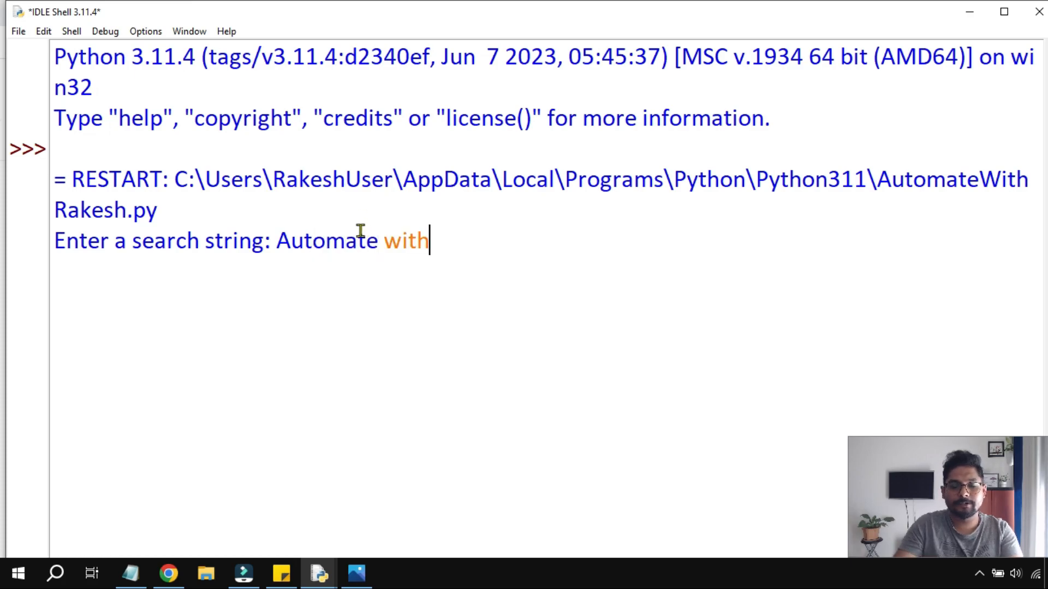
{"action": "type", "text": "Rakesh"}
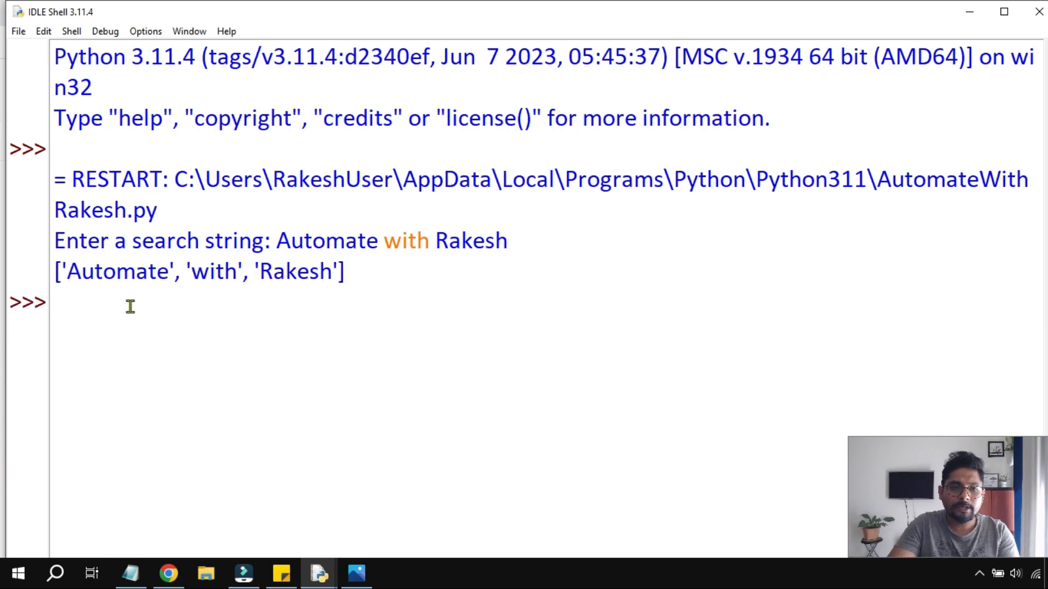
{"action": "double_click", "coordinate": [114, 271]}
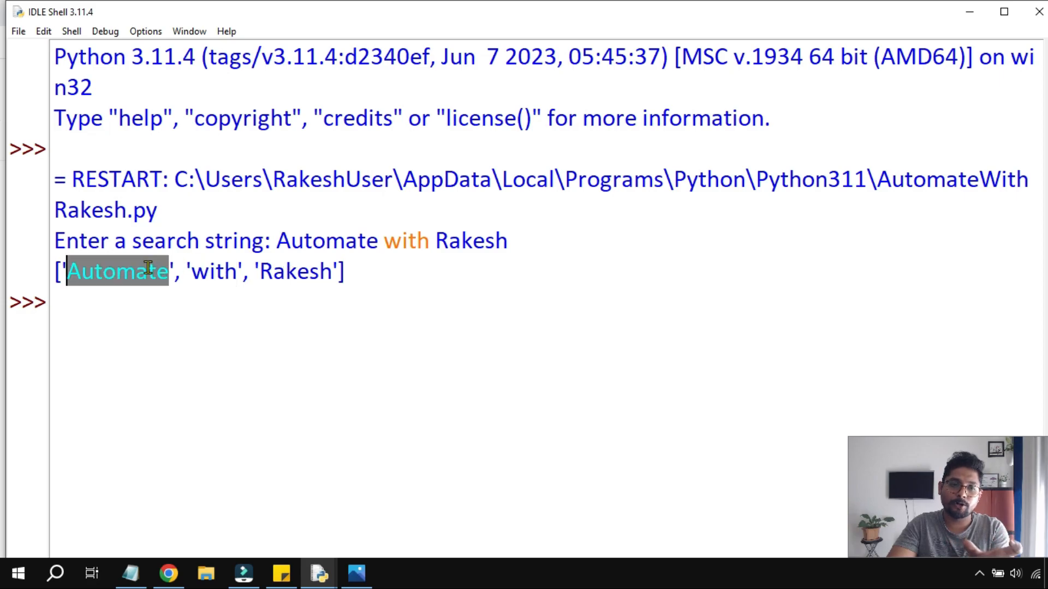
{"action": "double_click", "coordinate": [215, 271]}
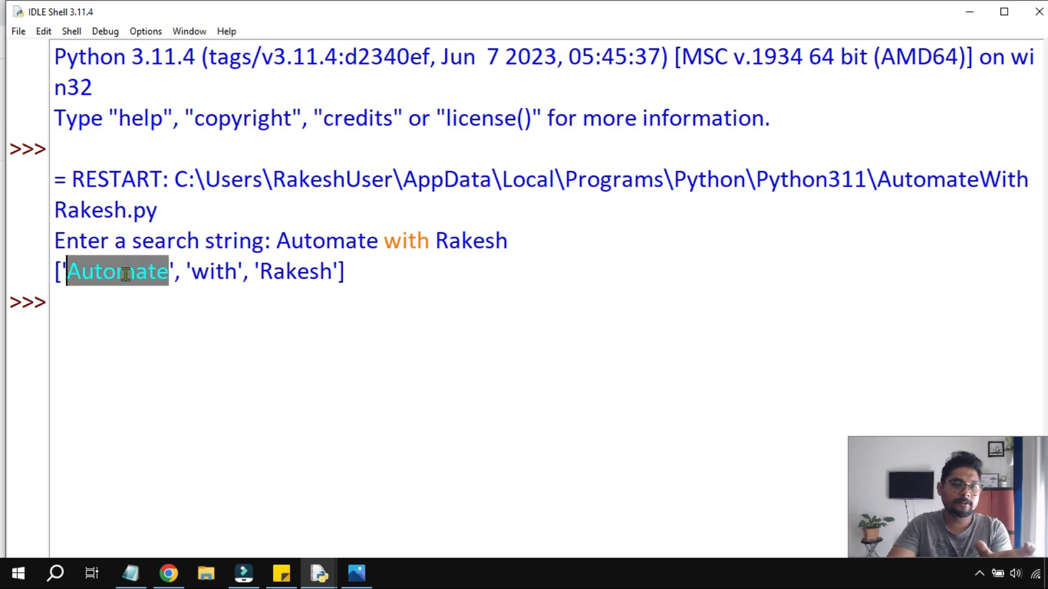
{"action": "left_click", "coordinate": [297, 271]}
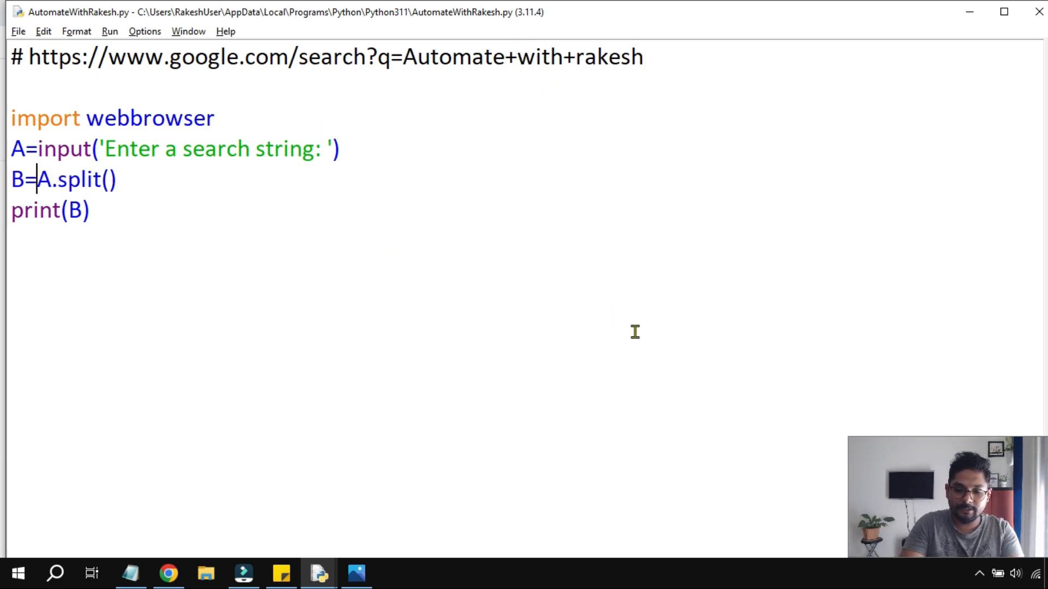
Rewrite the B line as B='+'.join(A.split()) and highlight the join argument
{"action": "type", "text": "'+"}
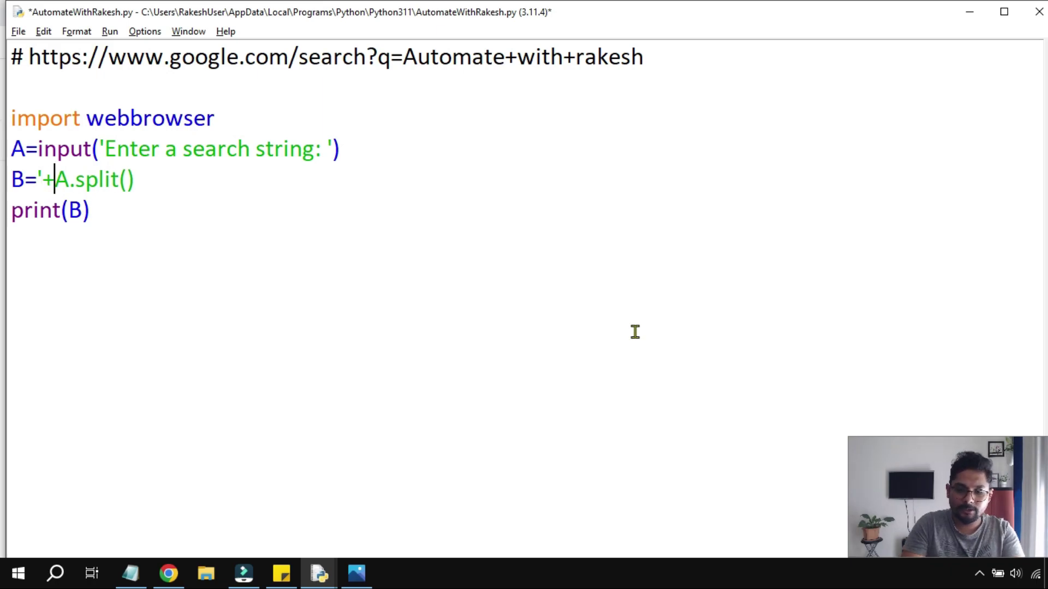
{"action": "type", "text": "'"}
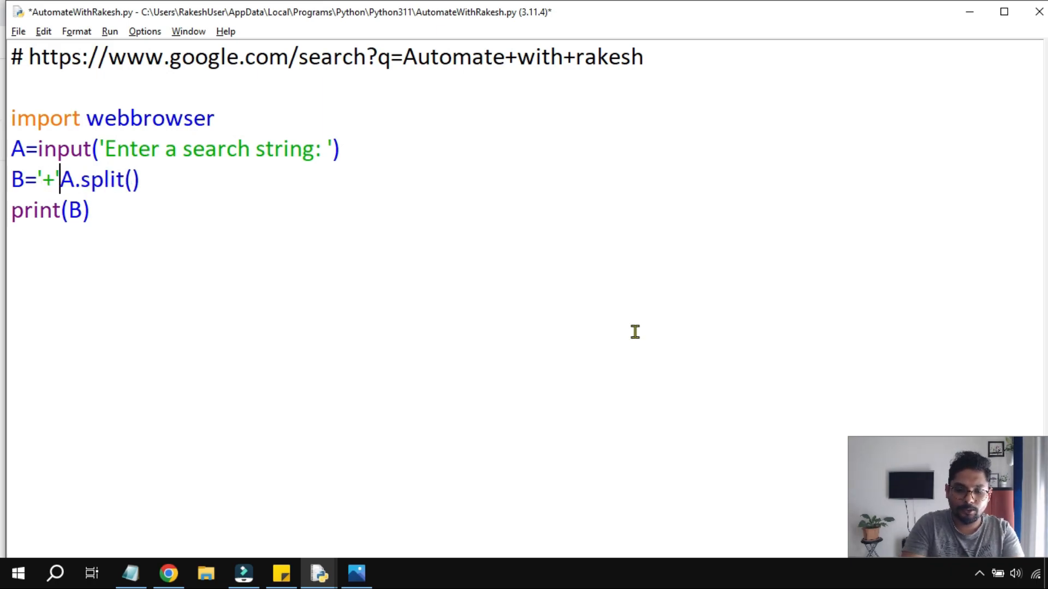
{"action": "type", "text": ".join"}
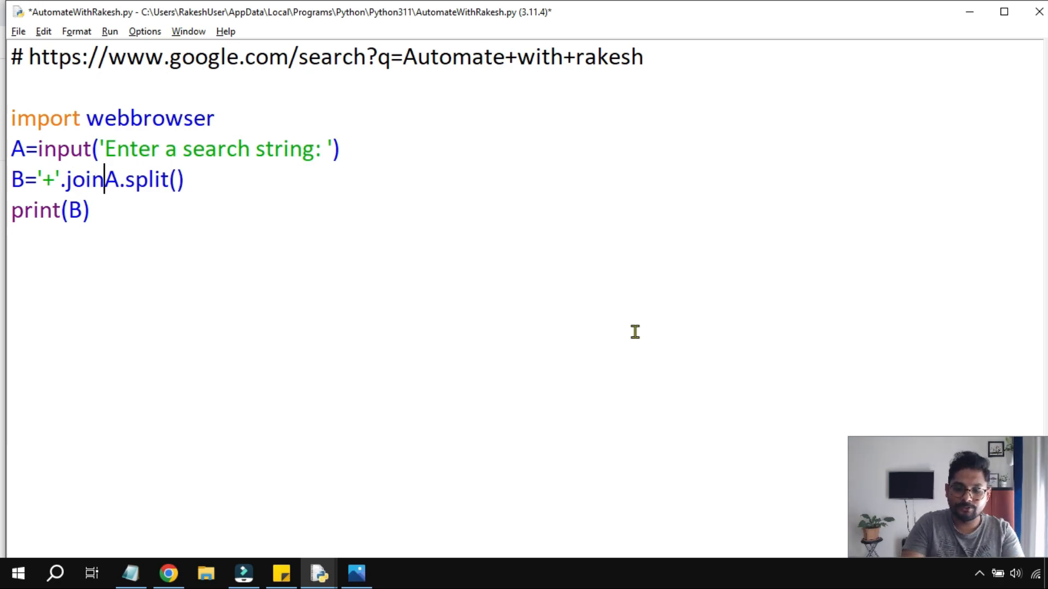
{"action": "type", "text": "("}
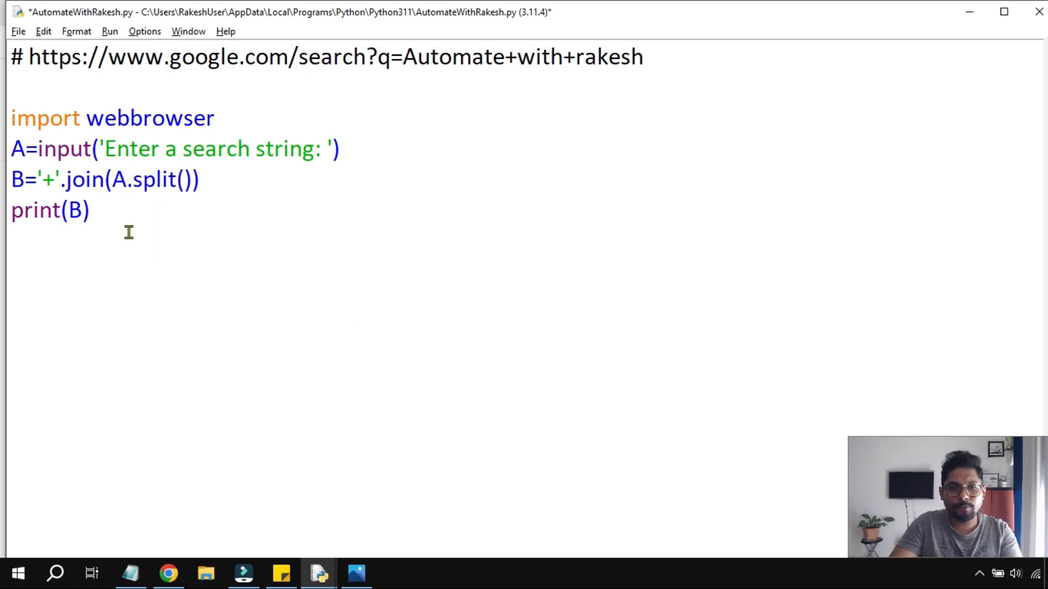
{"action": "left_click_drag", "start_coordinate": [104, 179], "coordinate": [199, 179]}
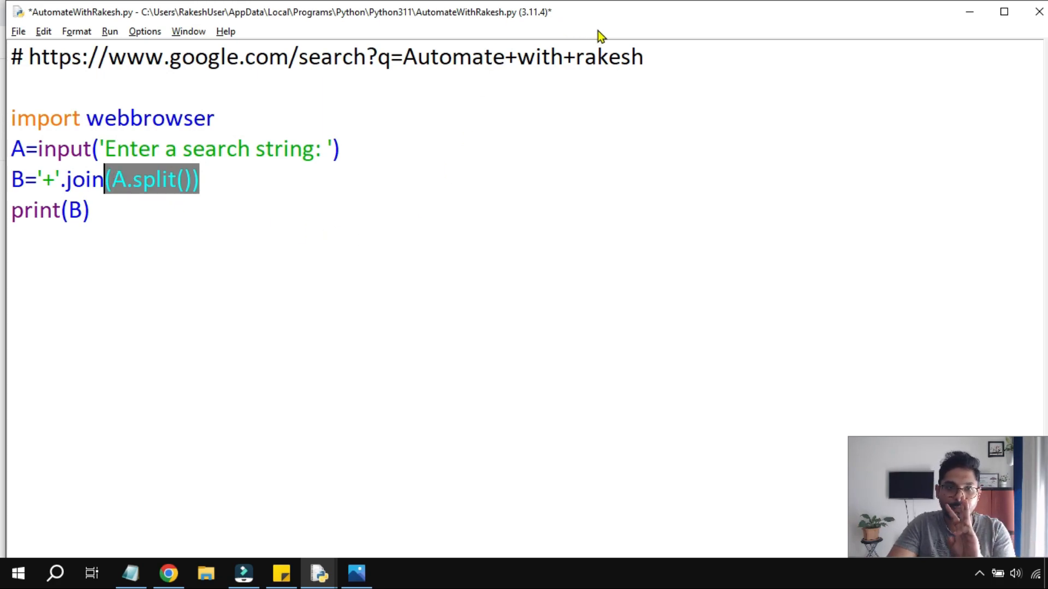
{"action": "left_click", "coordinate": [60, 192]}
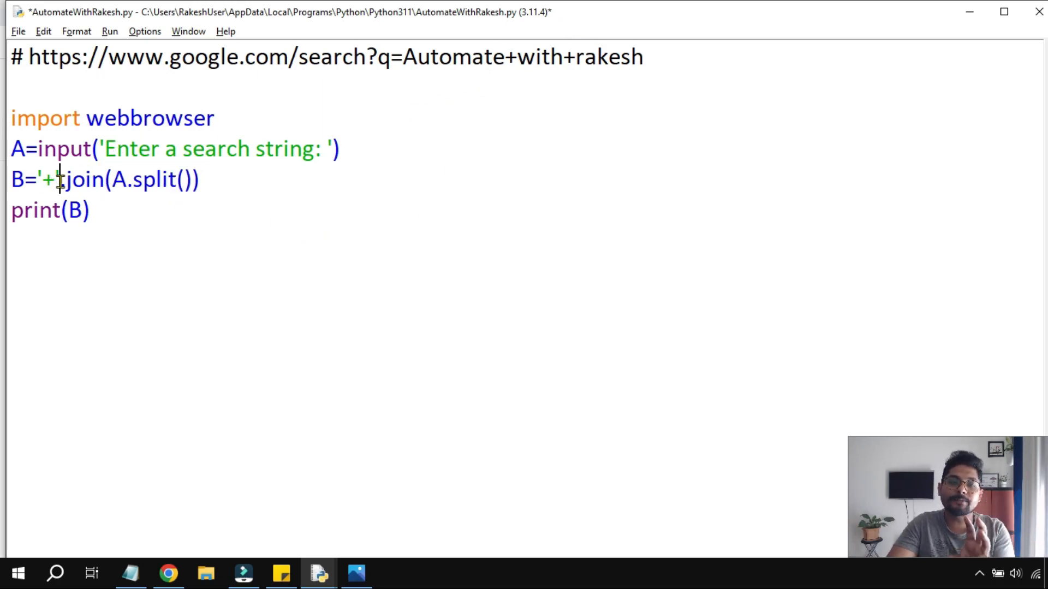
{"action": "left_click_drag", "start_coordinate": [27, 179], "coordinate": [199, 179]}
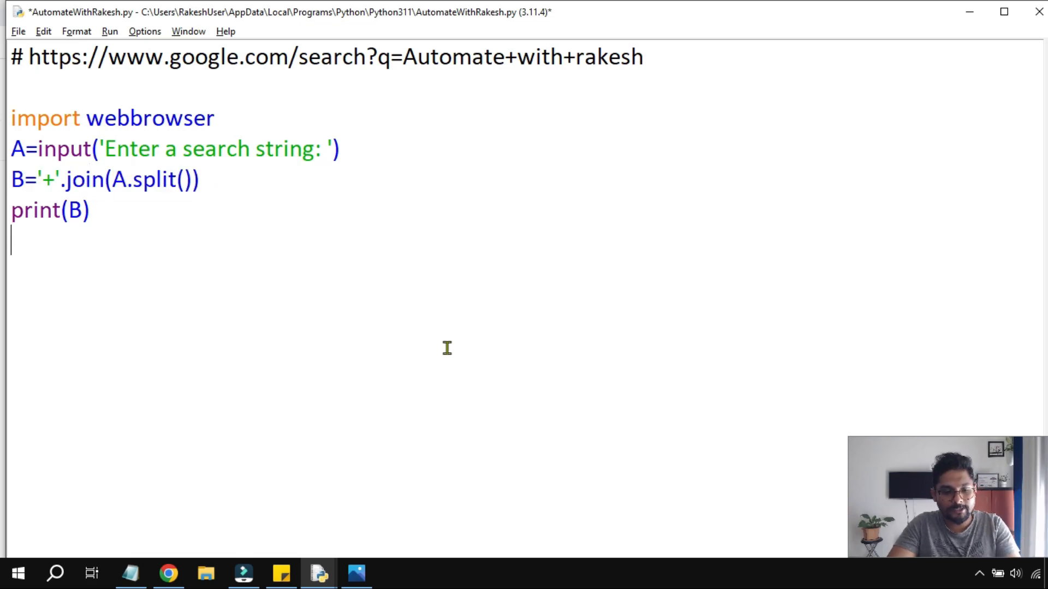
Rerun the script with 'Automate with Rakesh' to print Automate+with+Rakesh
{"action": "key", "text": "f5"}
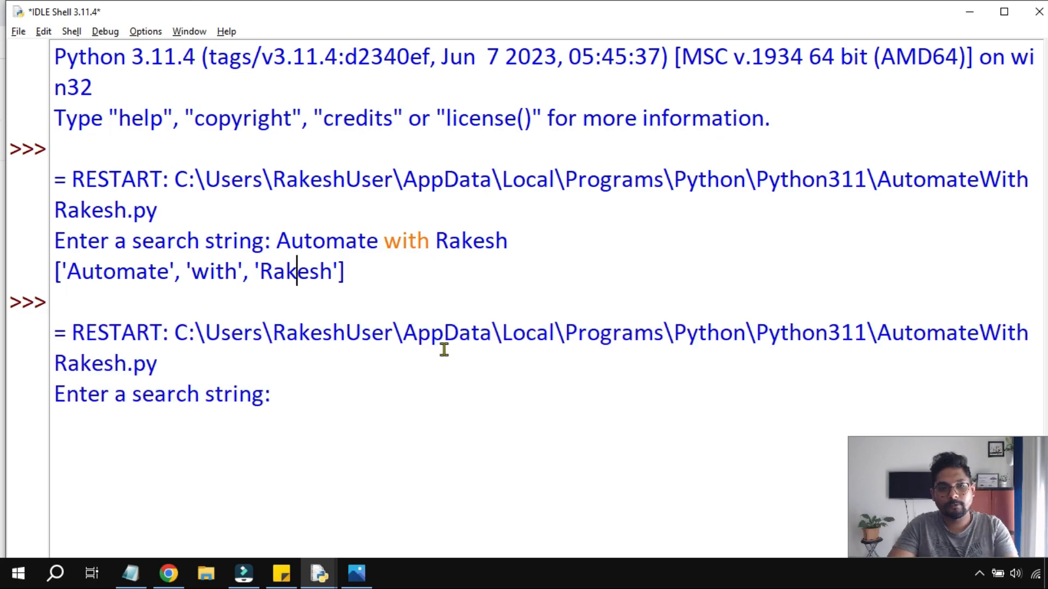
{"action": "type", "text": "Aut"}
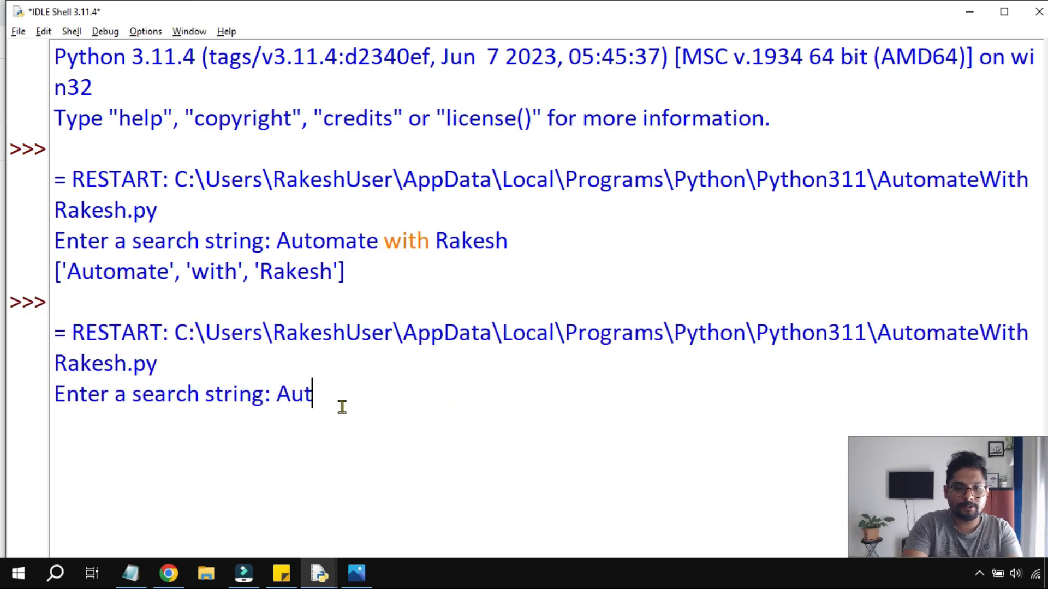
{"action": "type", "text": "omate"}
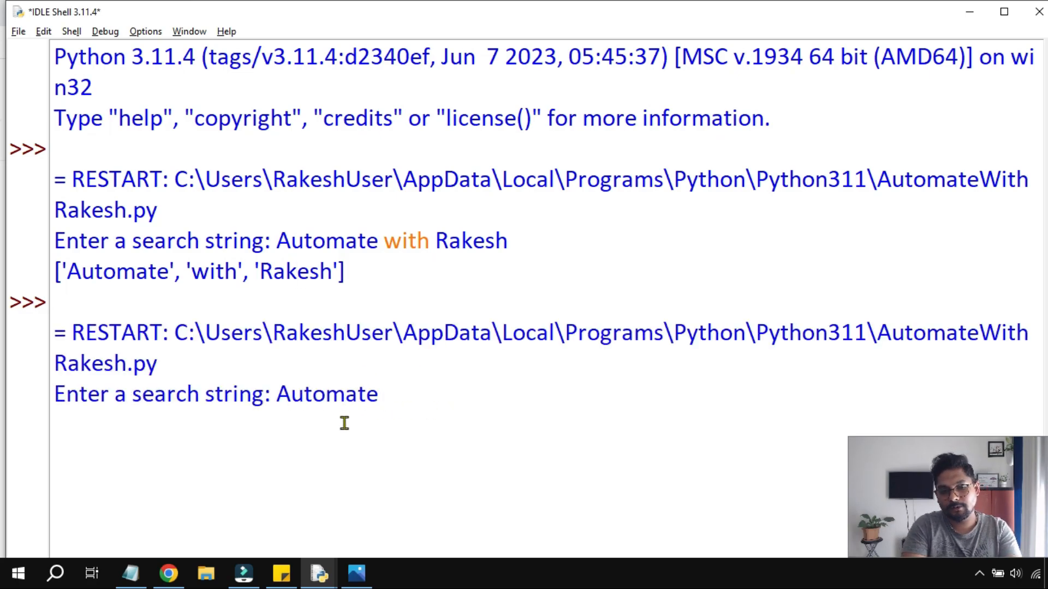
{"action": "type", "text": "with Rak"}
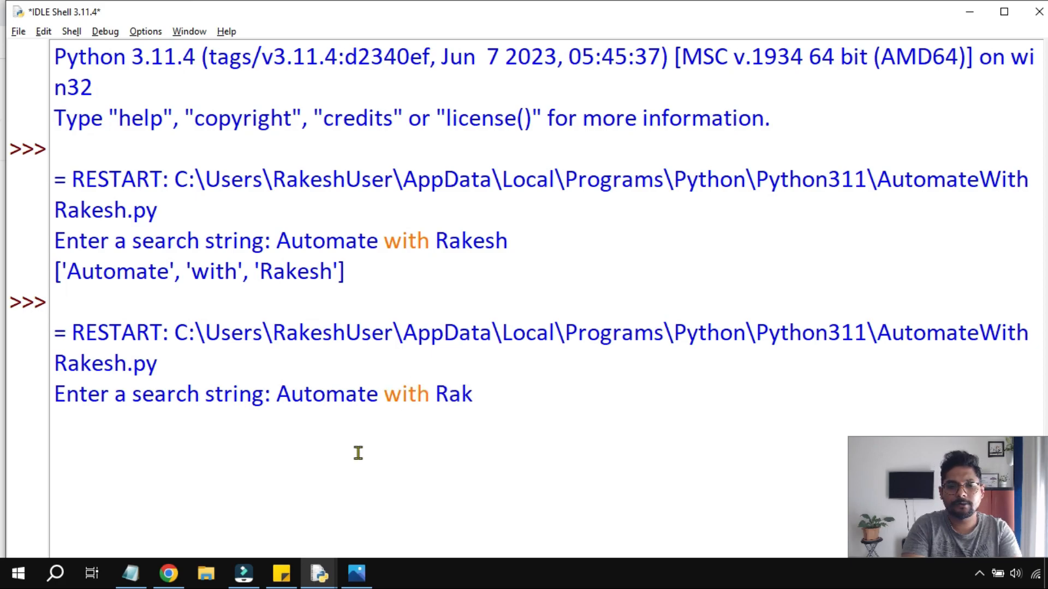
{"action": "key", "text": "Return"}
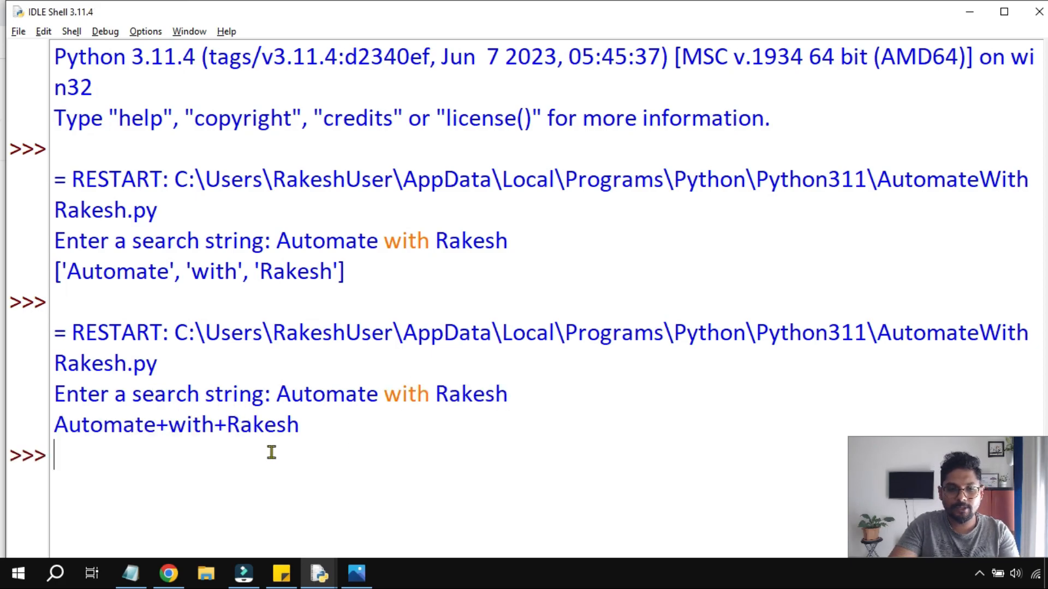
{"action": "double_click", "coordinate": [176, 425]}
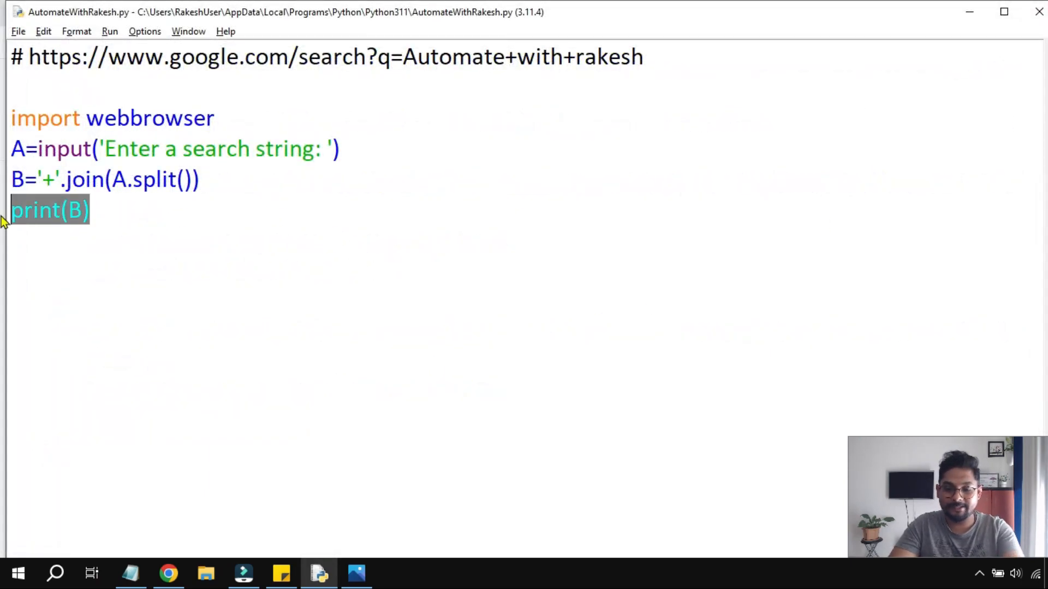
{"action": "key", "text": "Delete"}
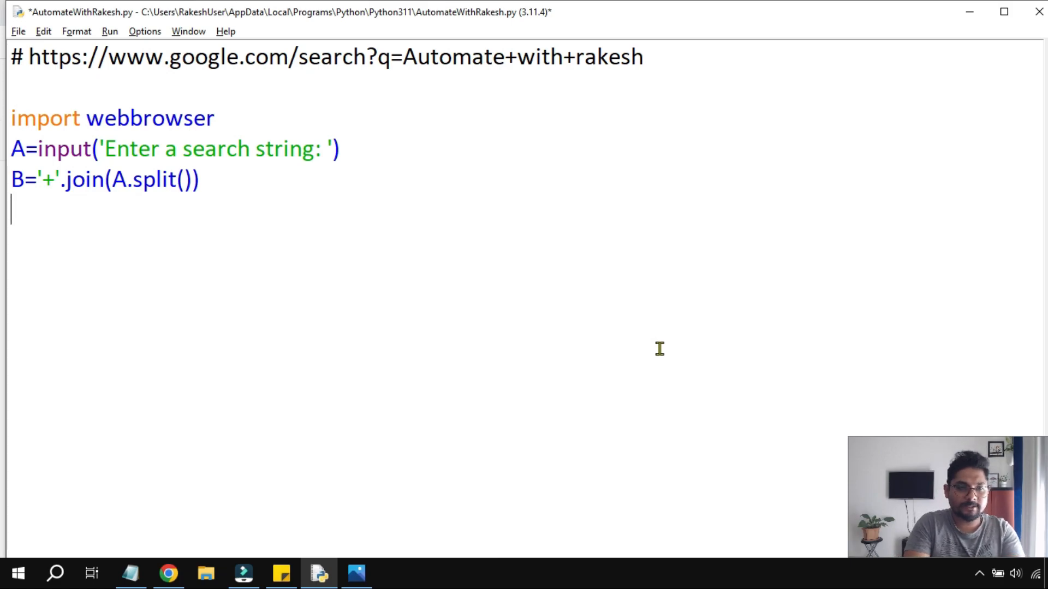
{"action": "type", "text": "C="}
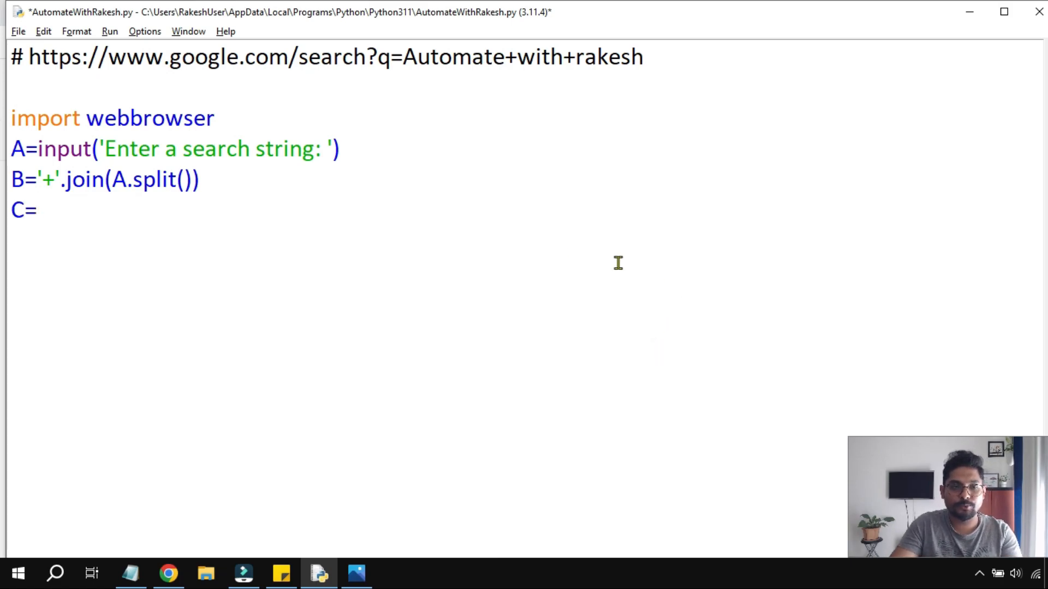
{"action": "left_click_drag", "start_coordinate": [29, 56], "coordinate": [380, 57]}
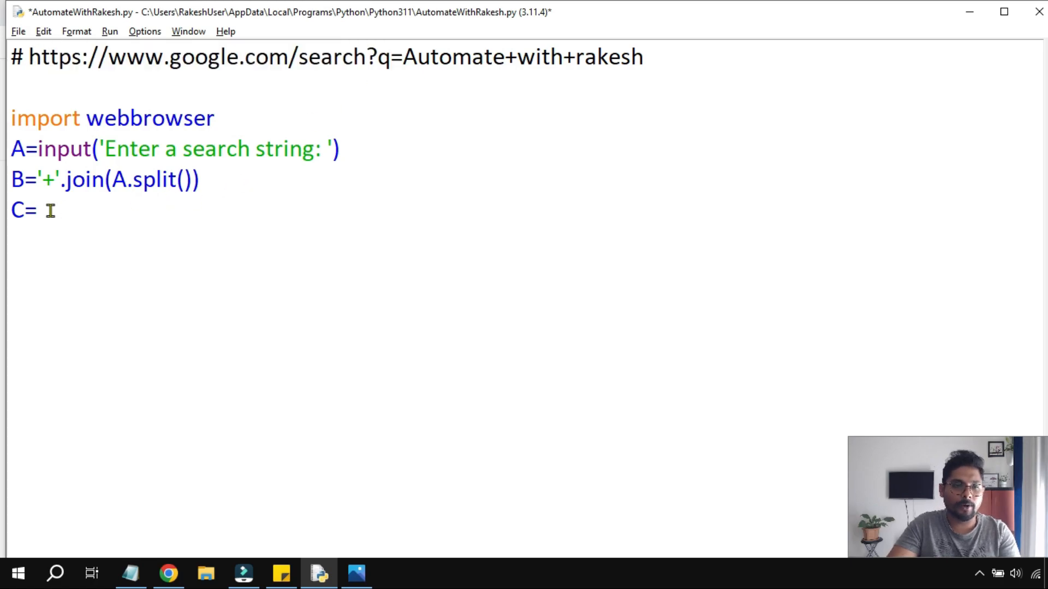
{"action": "type", "text": "'https://www.google.com/search?q="}
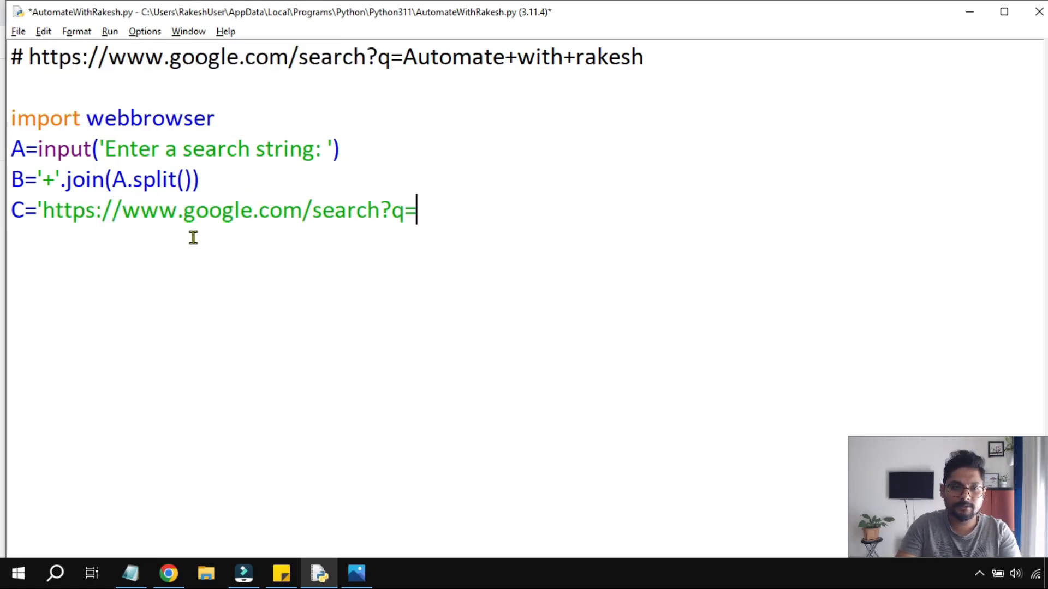
{"action": "type", "text": "'"}
{"action": "type", "text": "url"}
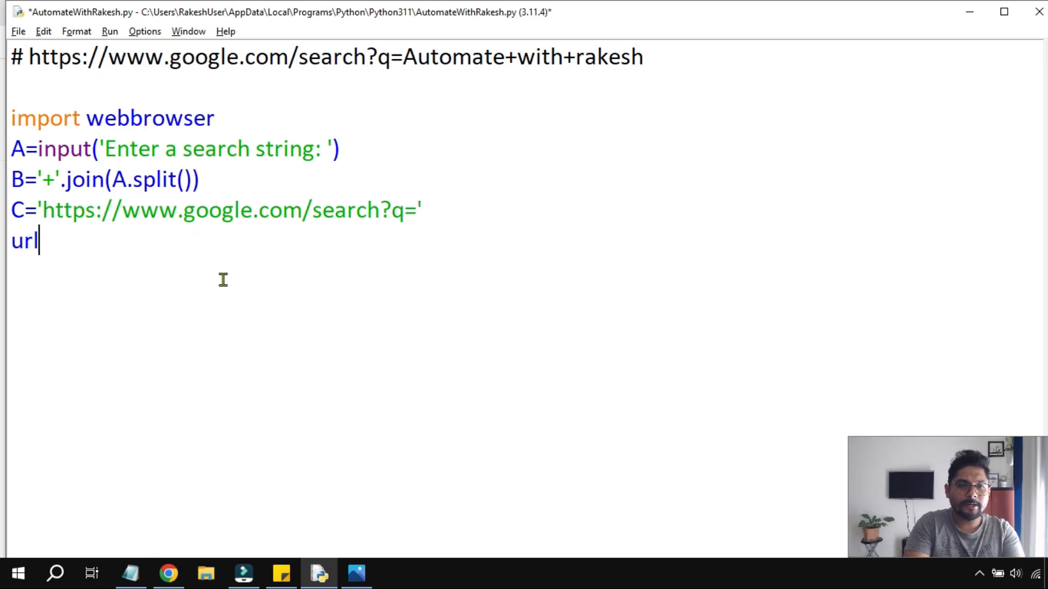
Add url=C+B and print(url), then save the script
{"action": "type", "text": "="}
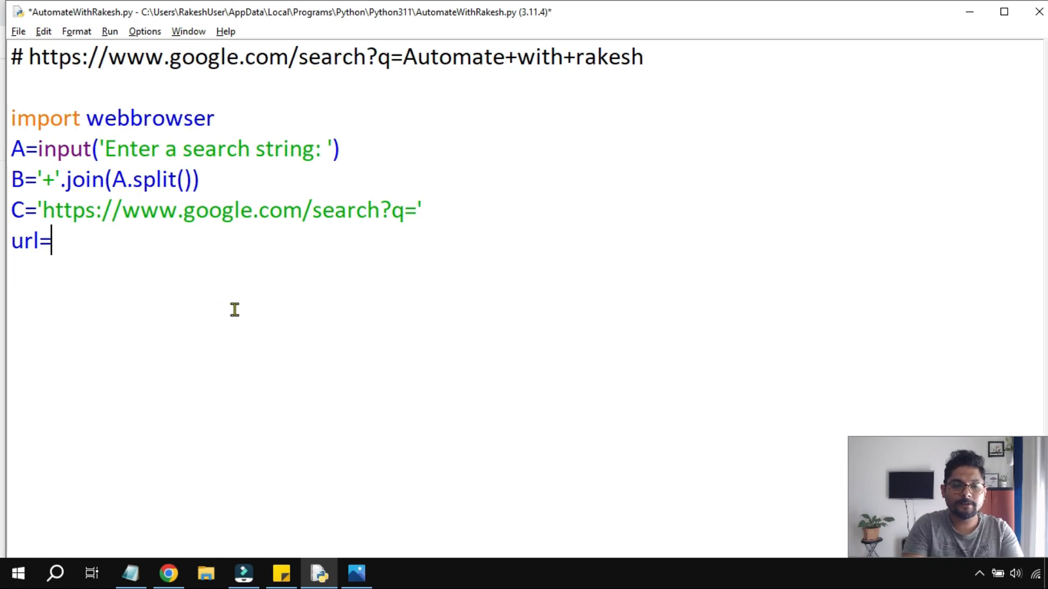
{"action": "type", "text": "C+B"}
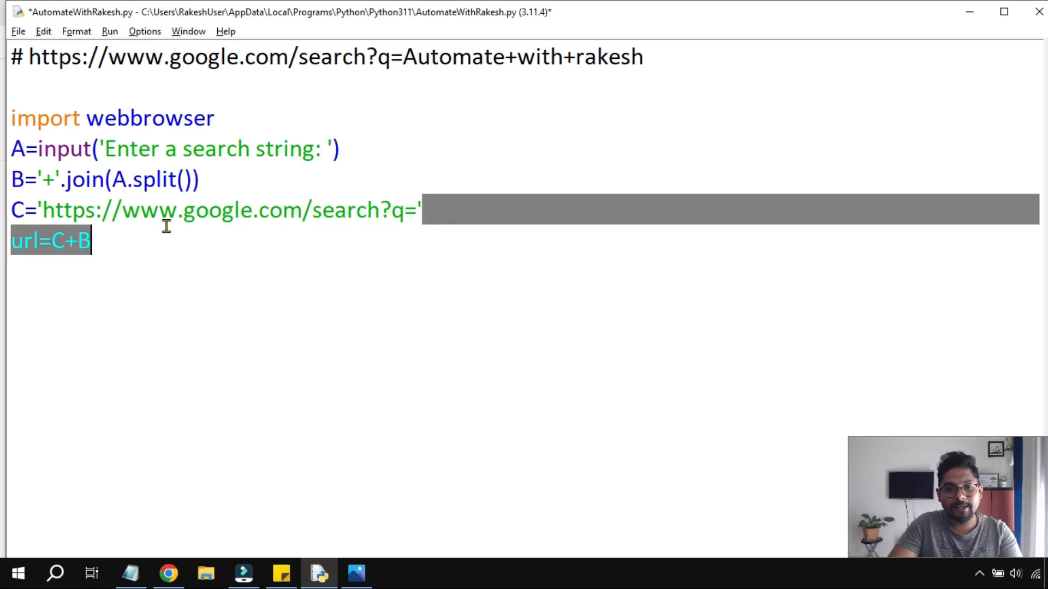
{"action": "left_click", "coordinate": [98, 241]}
{"action": "type", "text": "print"}
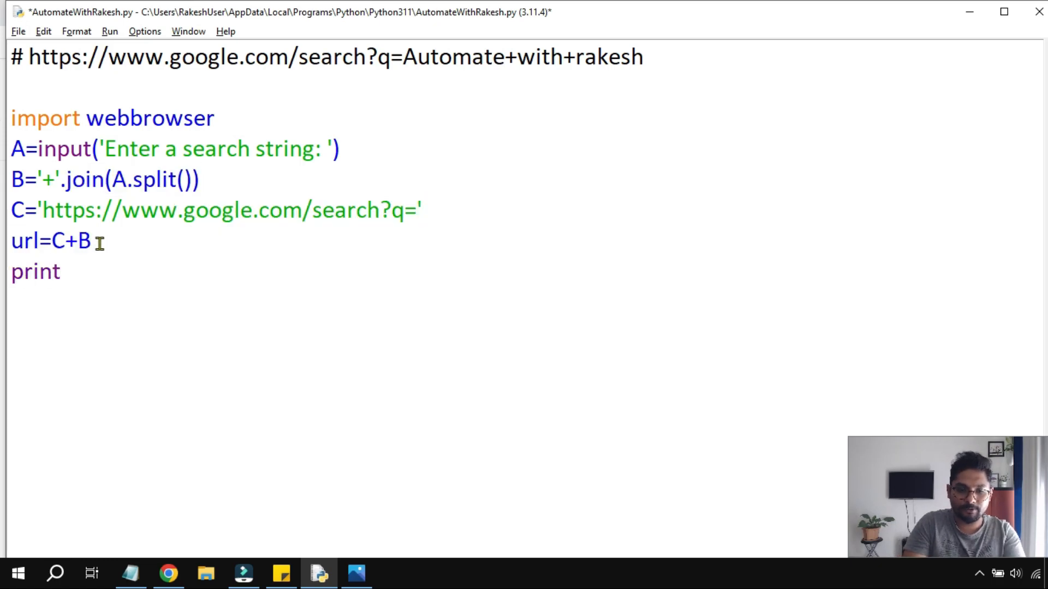
{"action": "type", "text": "()"}
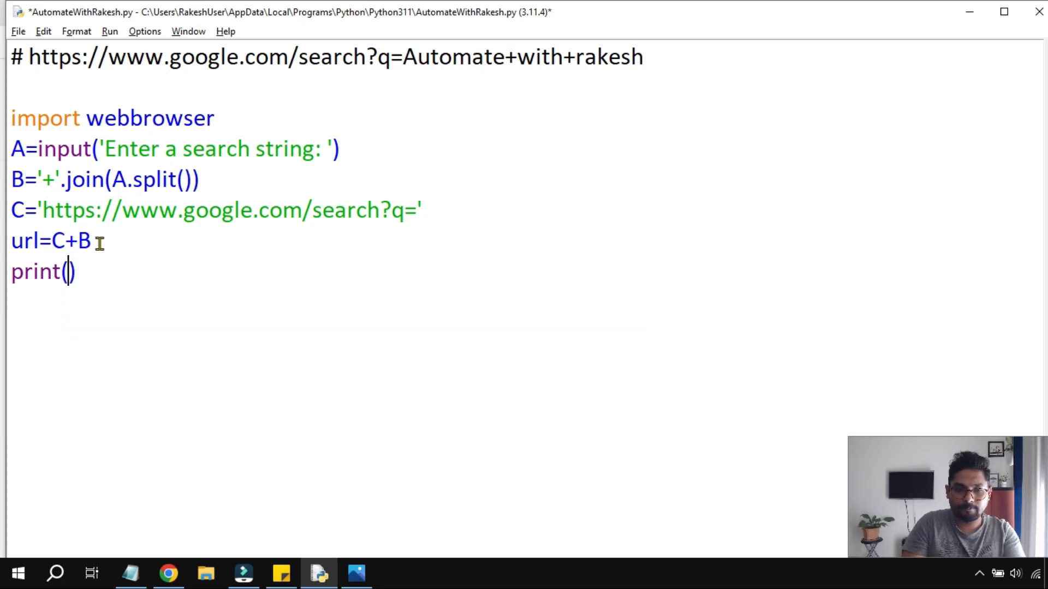
{"action": "type", "text": "url"}
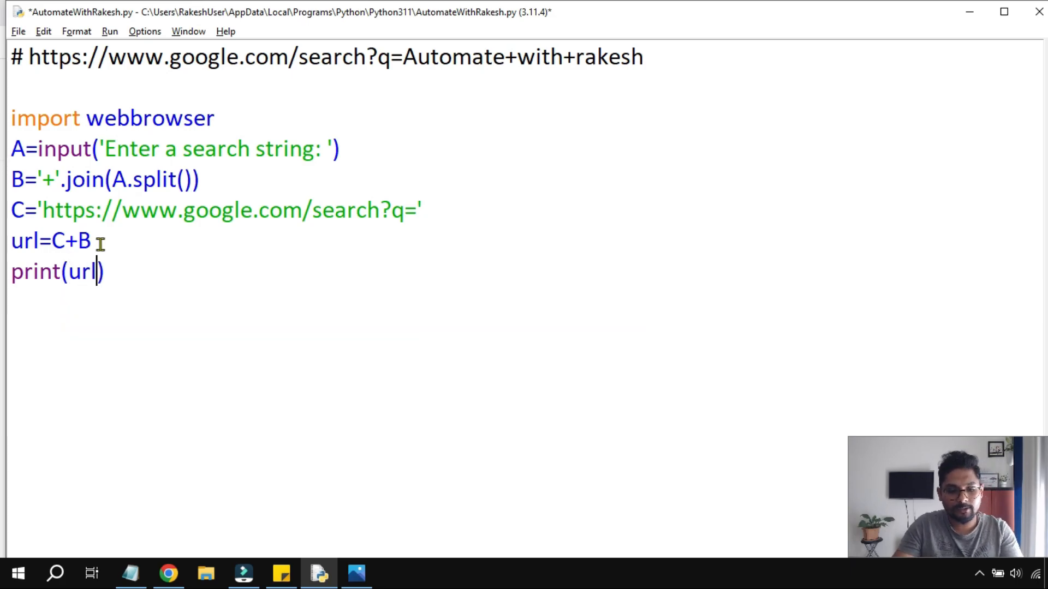
{"action": "key", "text": "ctrl+s"}
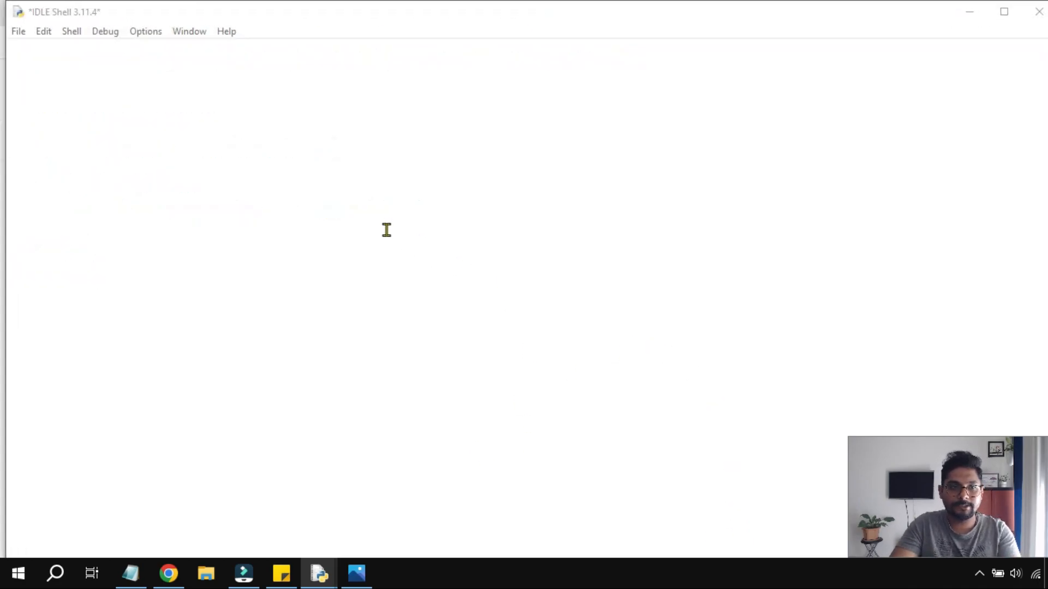
Enter 'Automate with Rakesh' as the search string in the IDLE Shell
{"action": "type", "text": "Auto"}
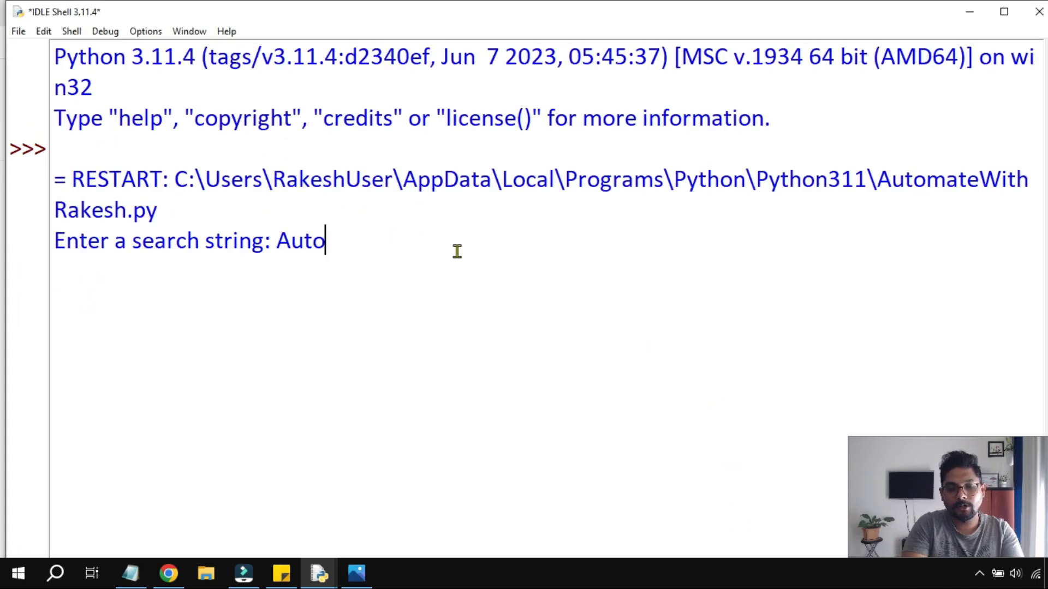
{"action": "type", "text": "mate with R"}
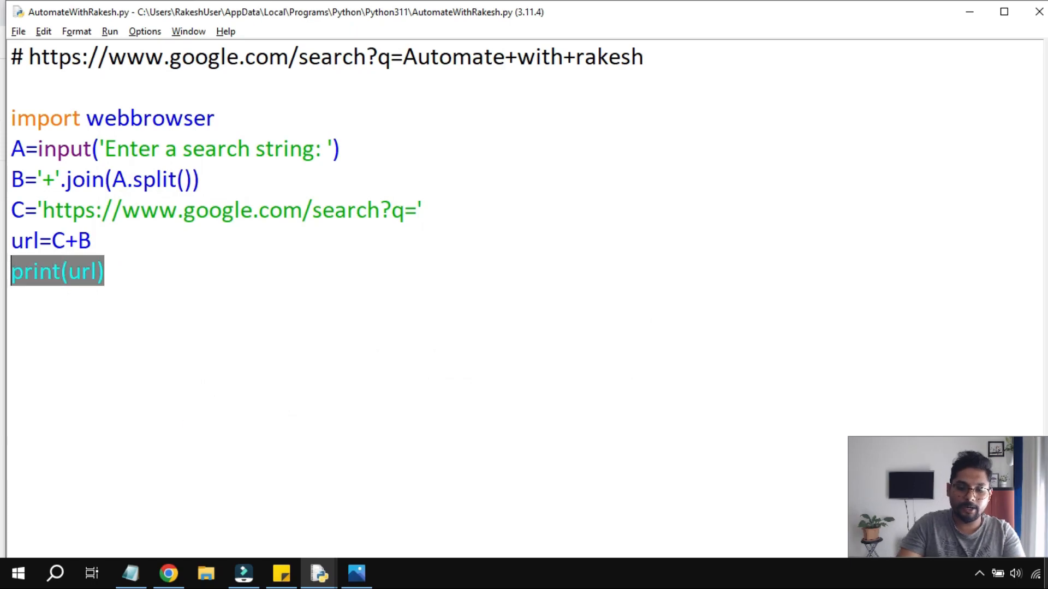
Change print(url) to webbrowser.open_new(url), choosing open_new over open_new_tab
{"action": "type", "text": "webbr"}
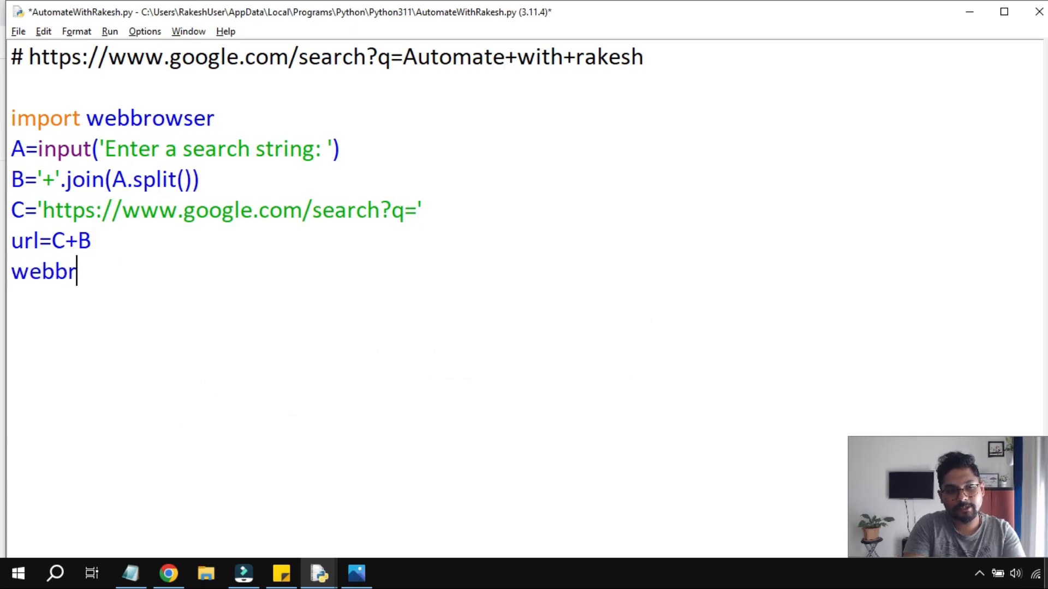
{"action": "type", "text": "ows"}
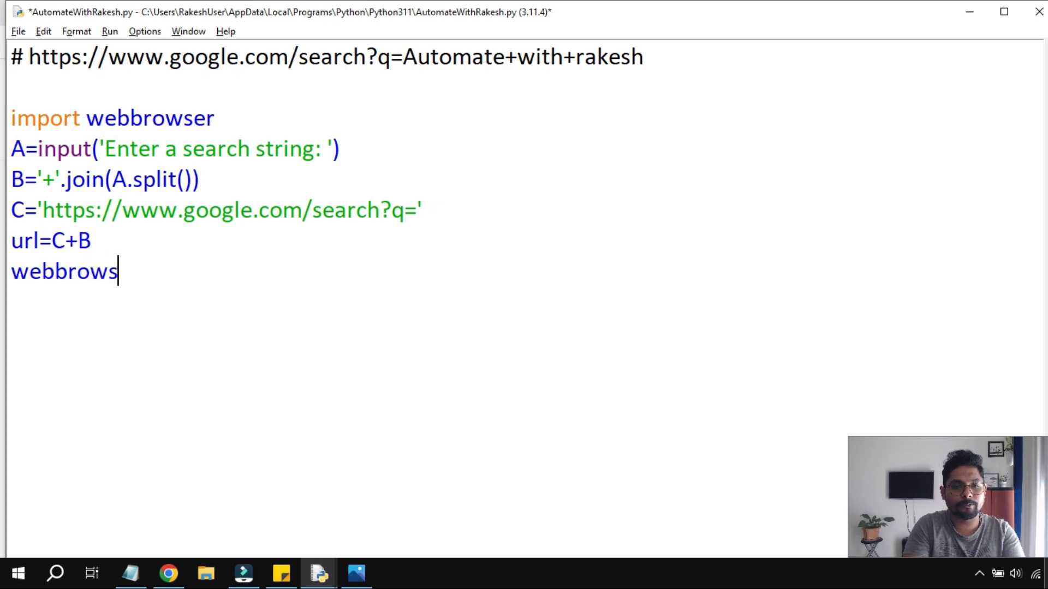
{"action": "type", "text": "er."}
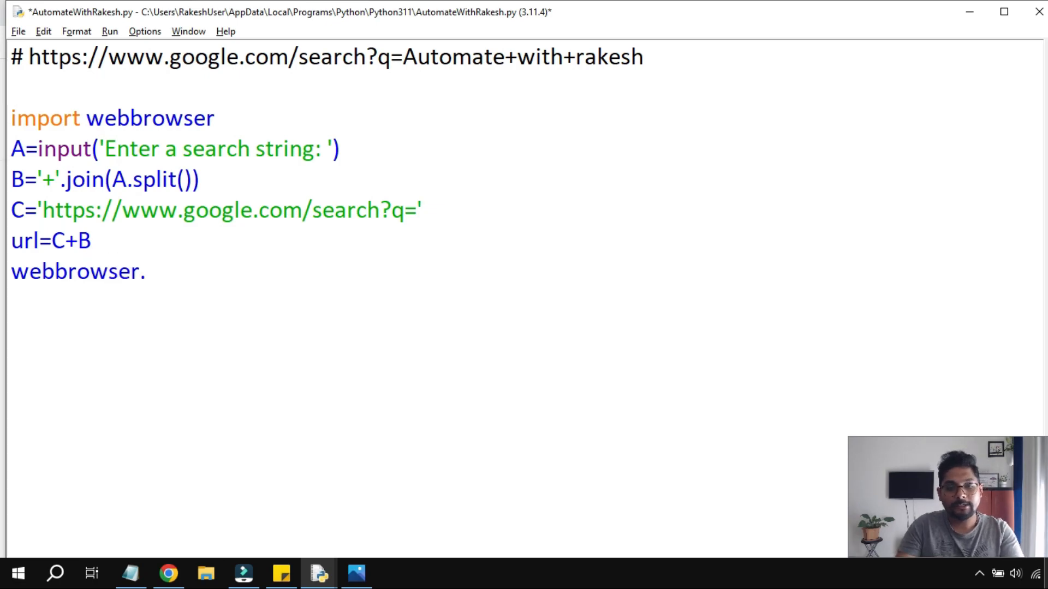
{"action": "type", "text": "."}
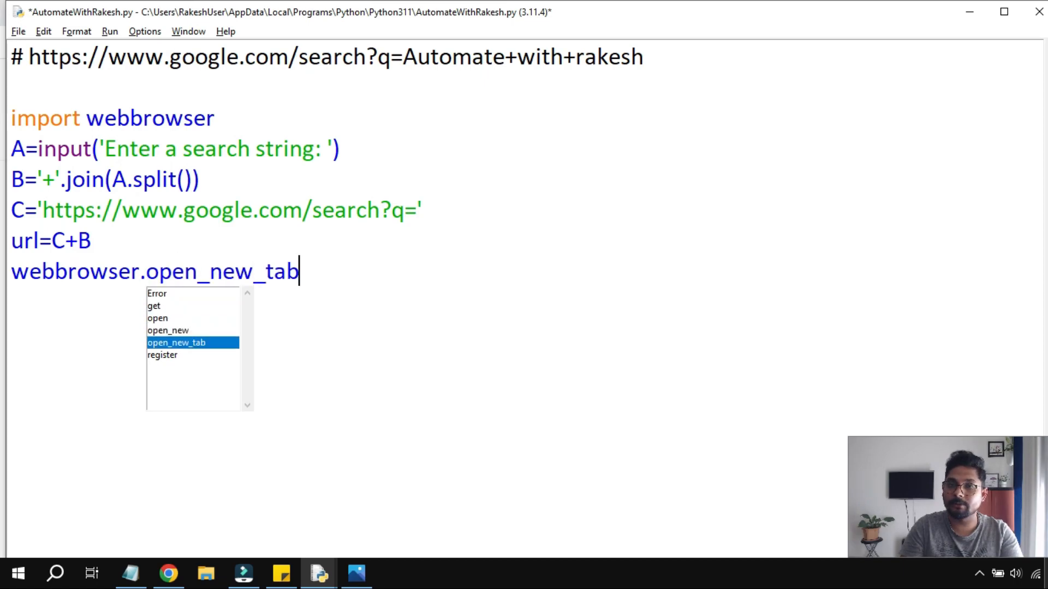
{"action": "key", "text": "BackSpace"}
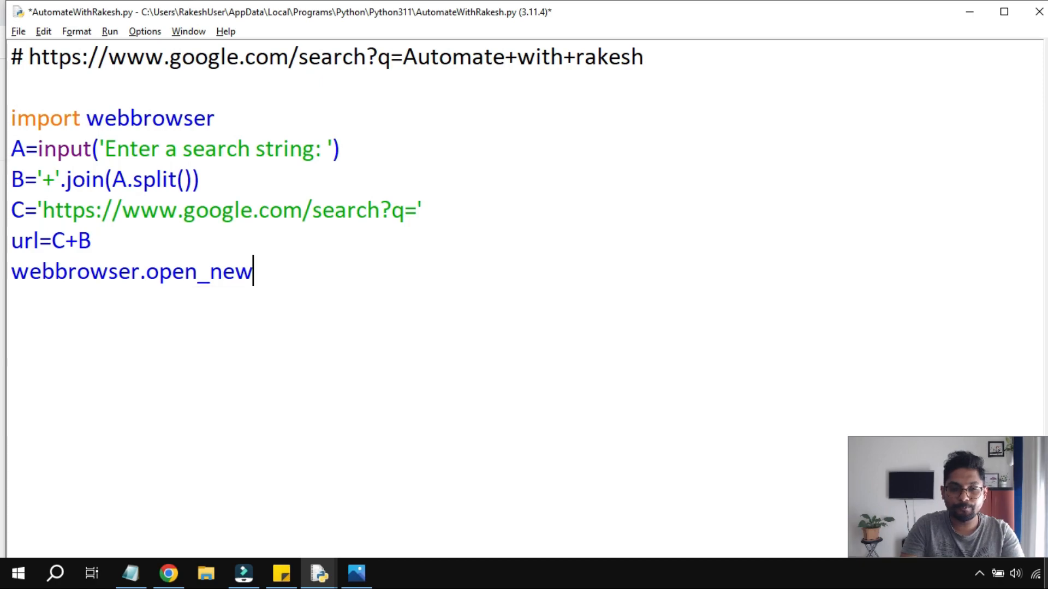
{"action": "type", "text": "()"}
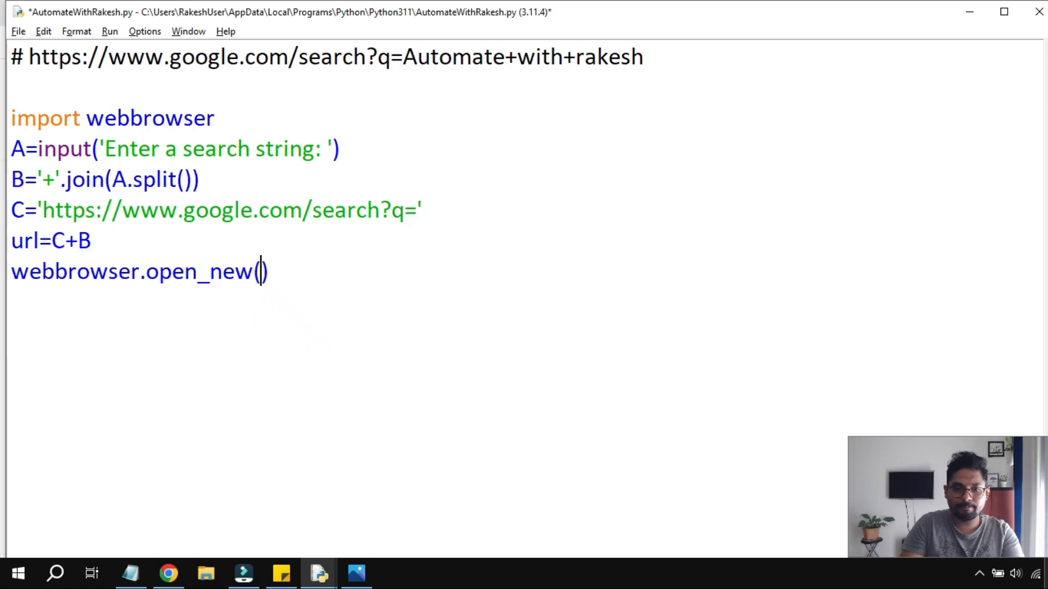
{"action": "type", "text": "url"}
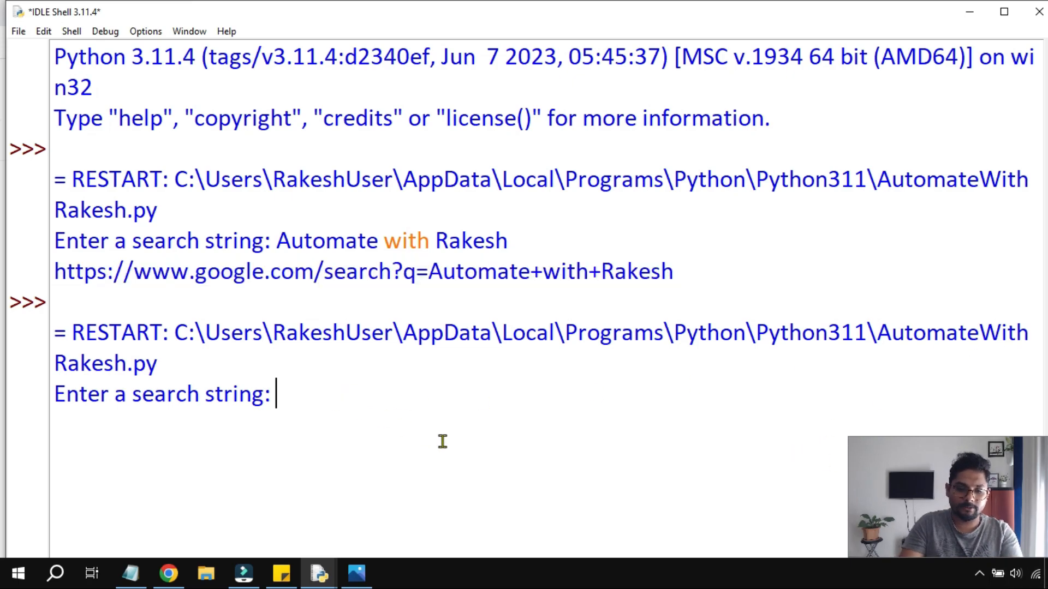
Search 'Automate with Rakesh' to open its Google results in Chrome, then return to the shell
{"action": "type", "text": "Automate"}
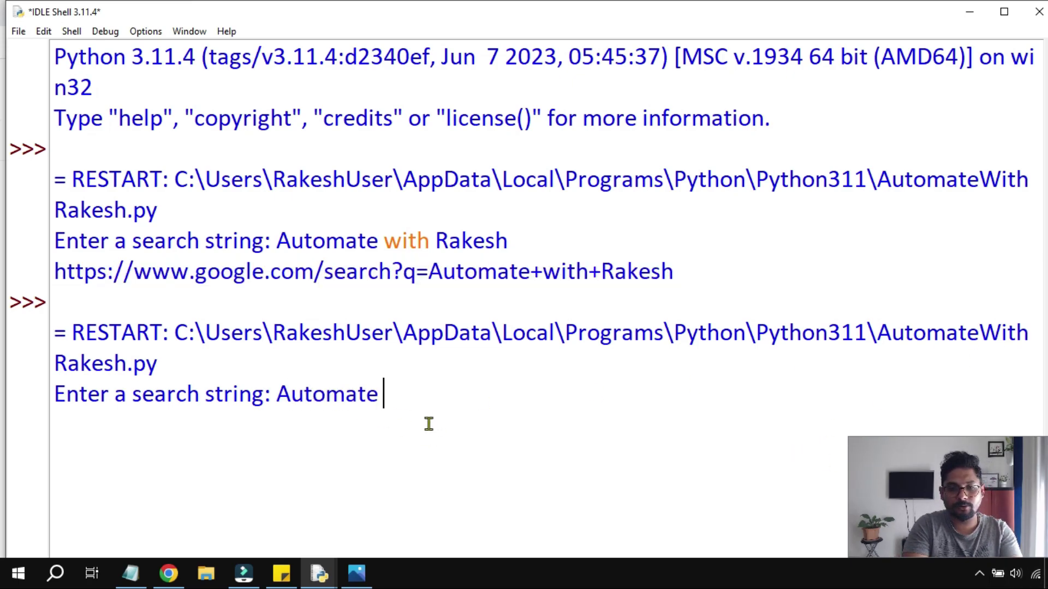
{"action": "type", "text": "with Rake"}
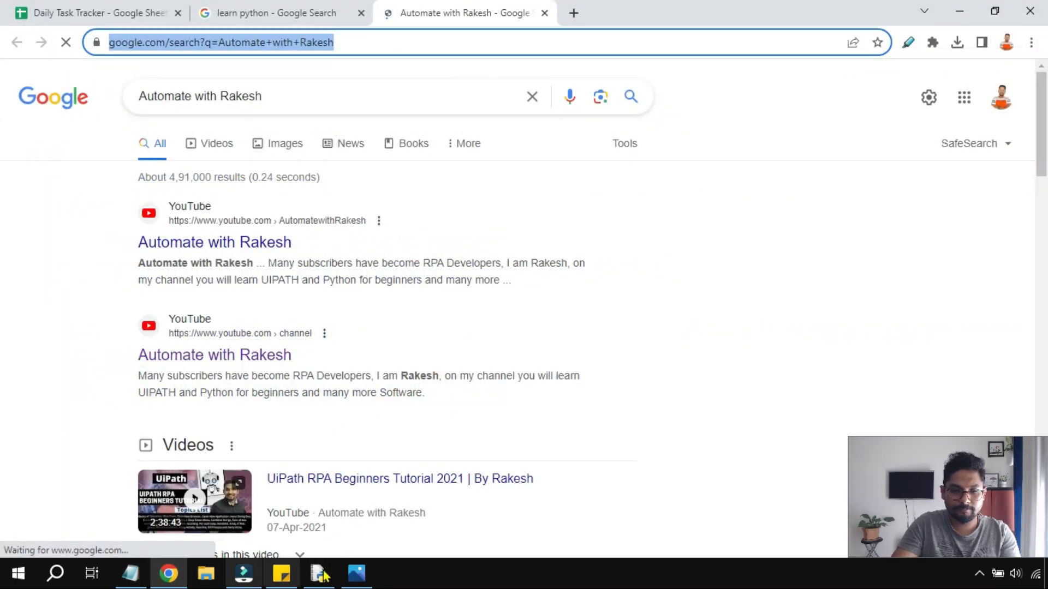
{"action": "left_click", "coordinate": [319, 574]}
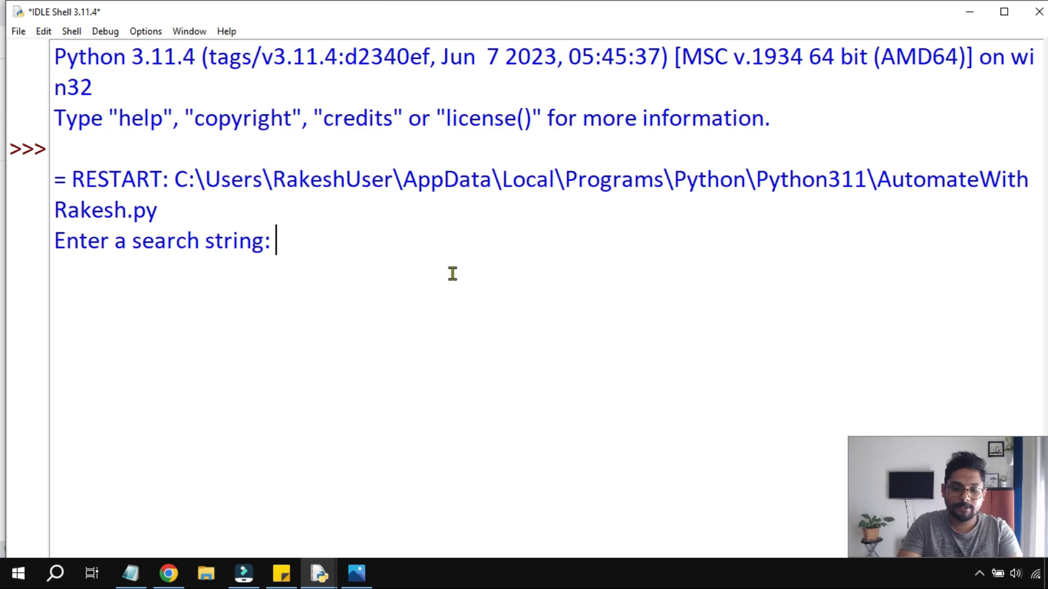
Search 'Python' to open Google's Python results in Chrome, then return to the script
{"action": "type", "text": "Python"}
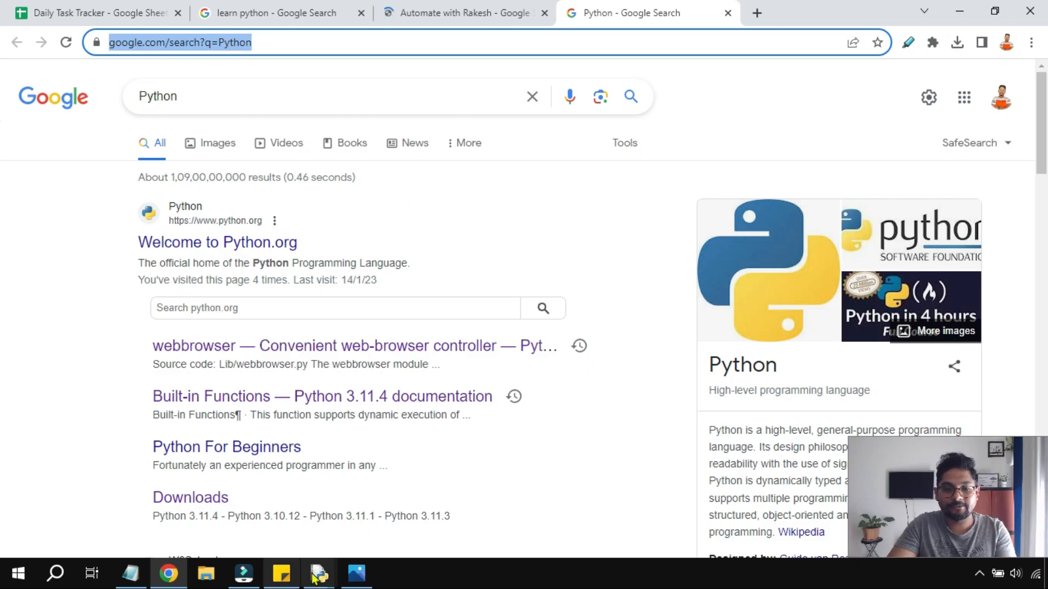
{"action": "left_click", "coordinate": [318, 573]}
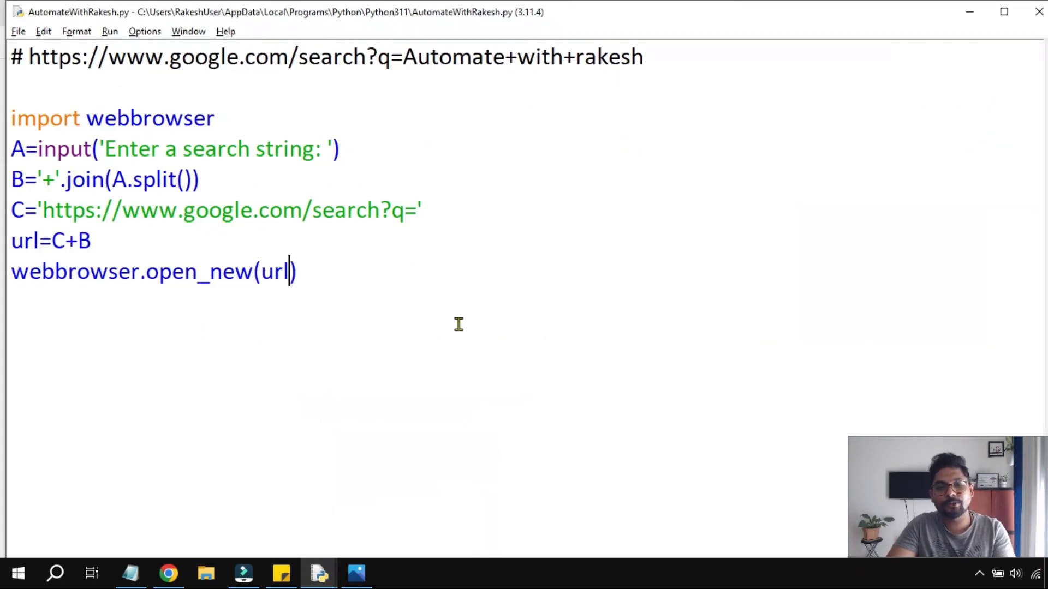